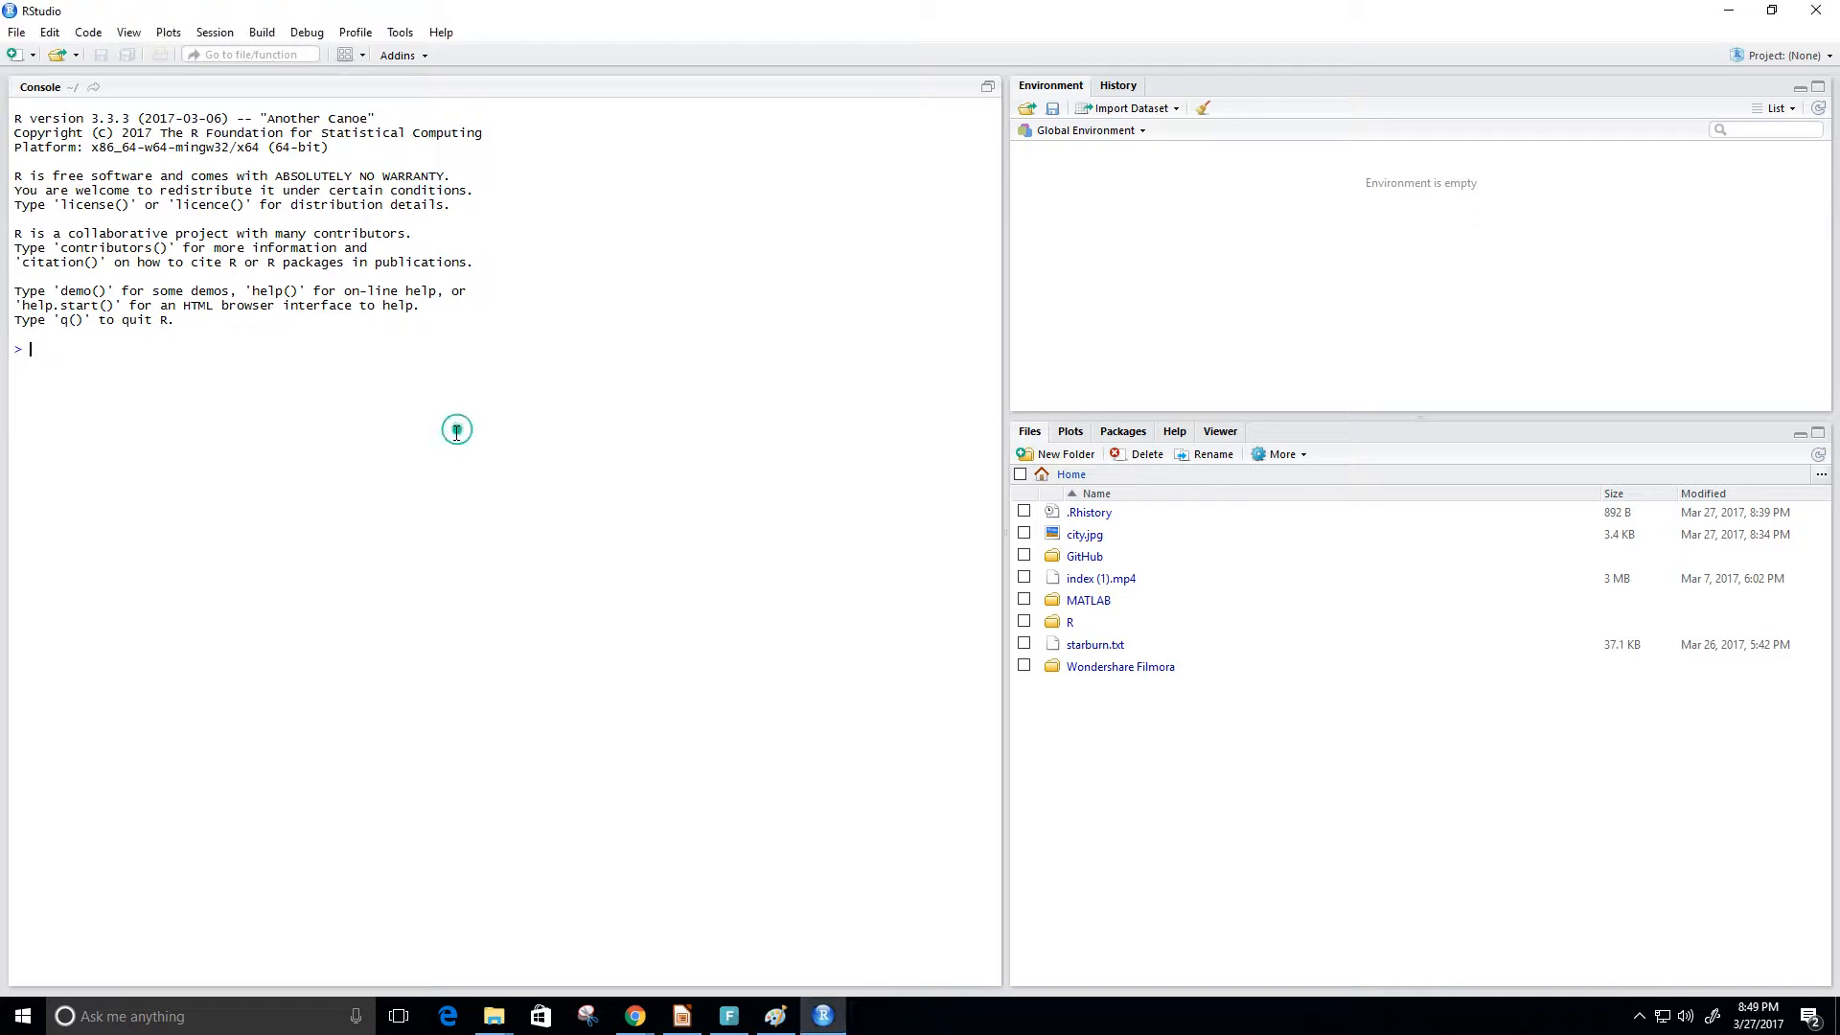
# Write s = c("Hi","HELLO","HOLA","HOLLA") at the console prompt without running it.
pyautogui.write('s =')
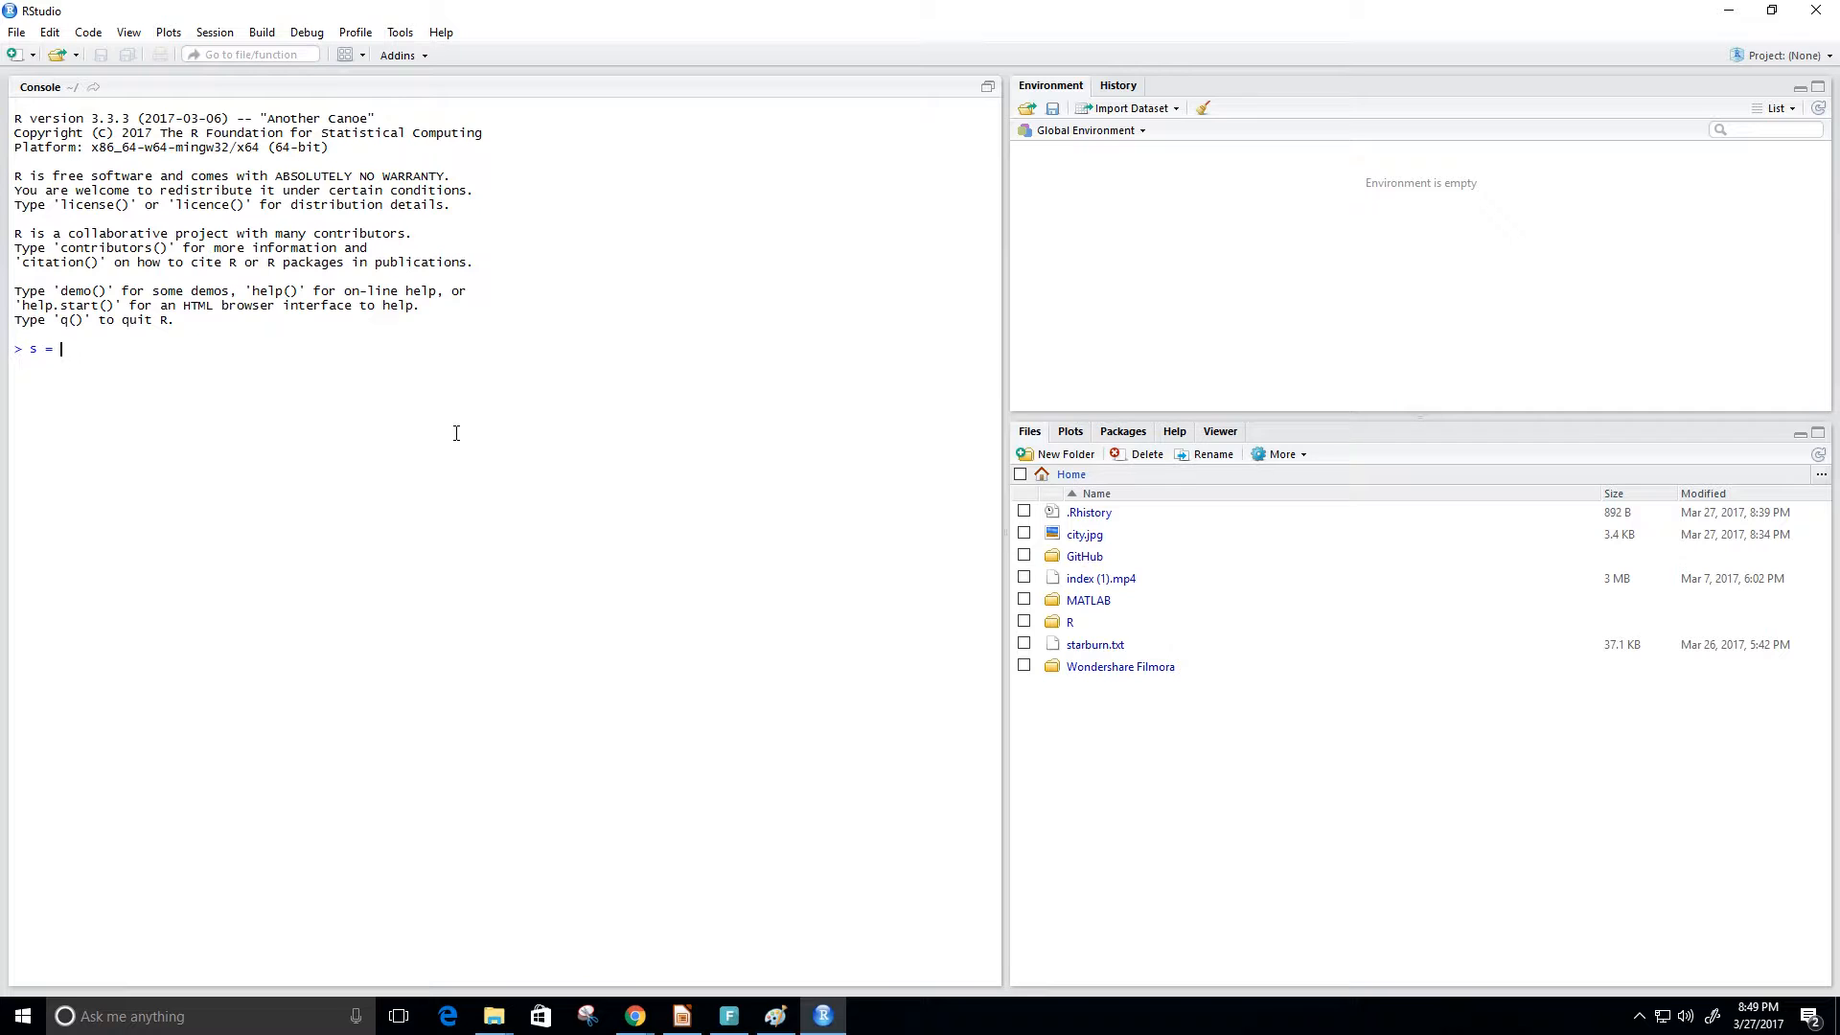
pyautogui.write('c')
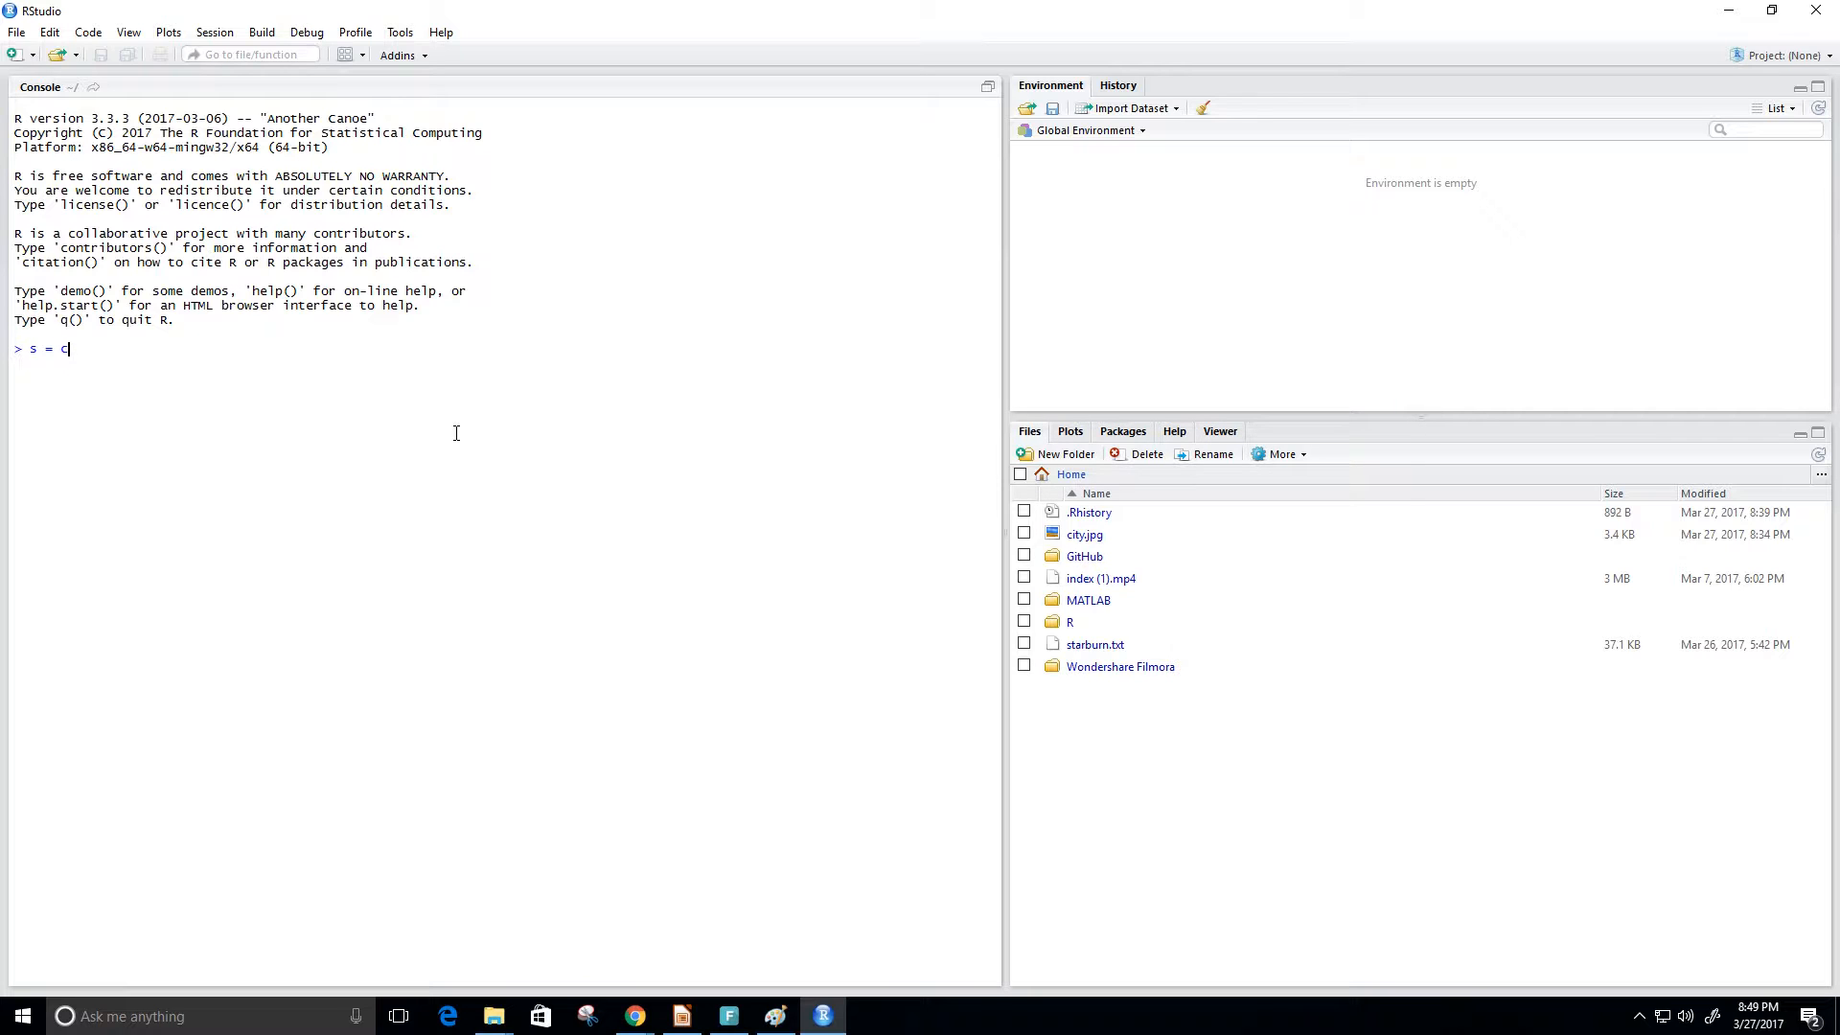
pyautogui.write('("")')
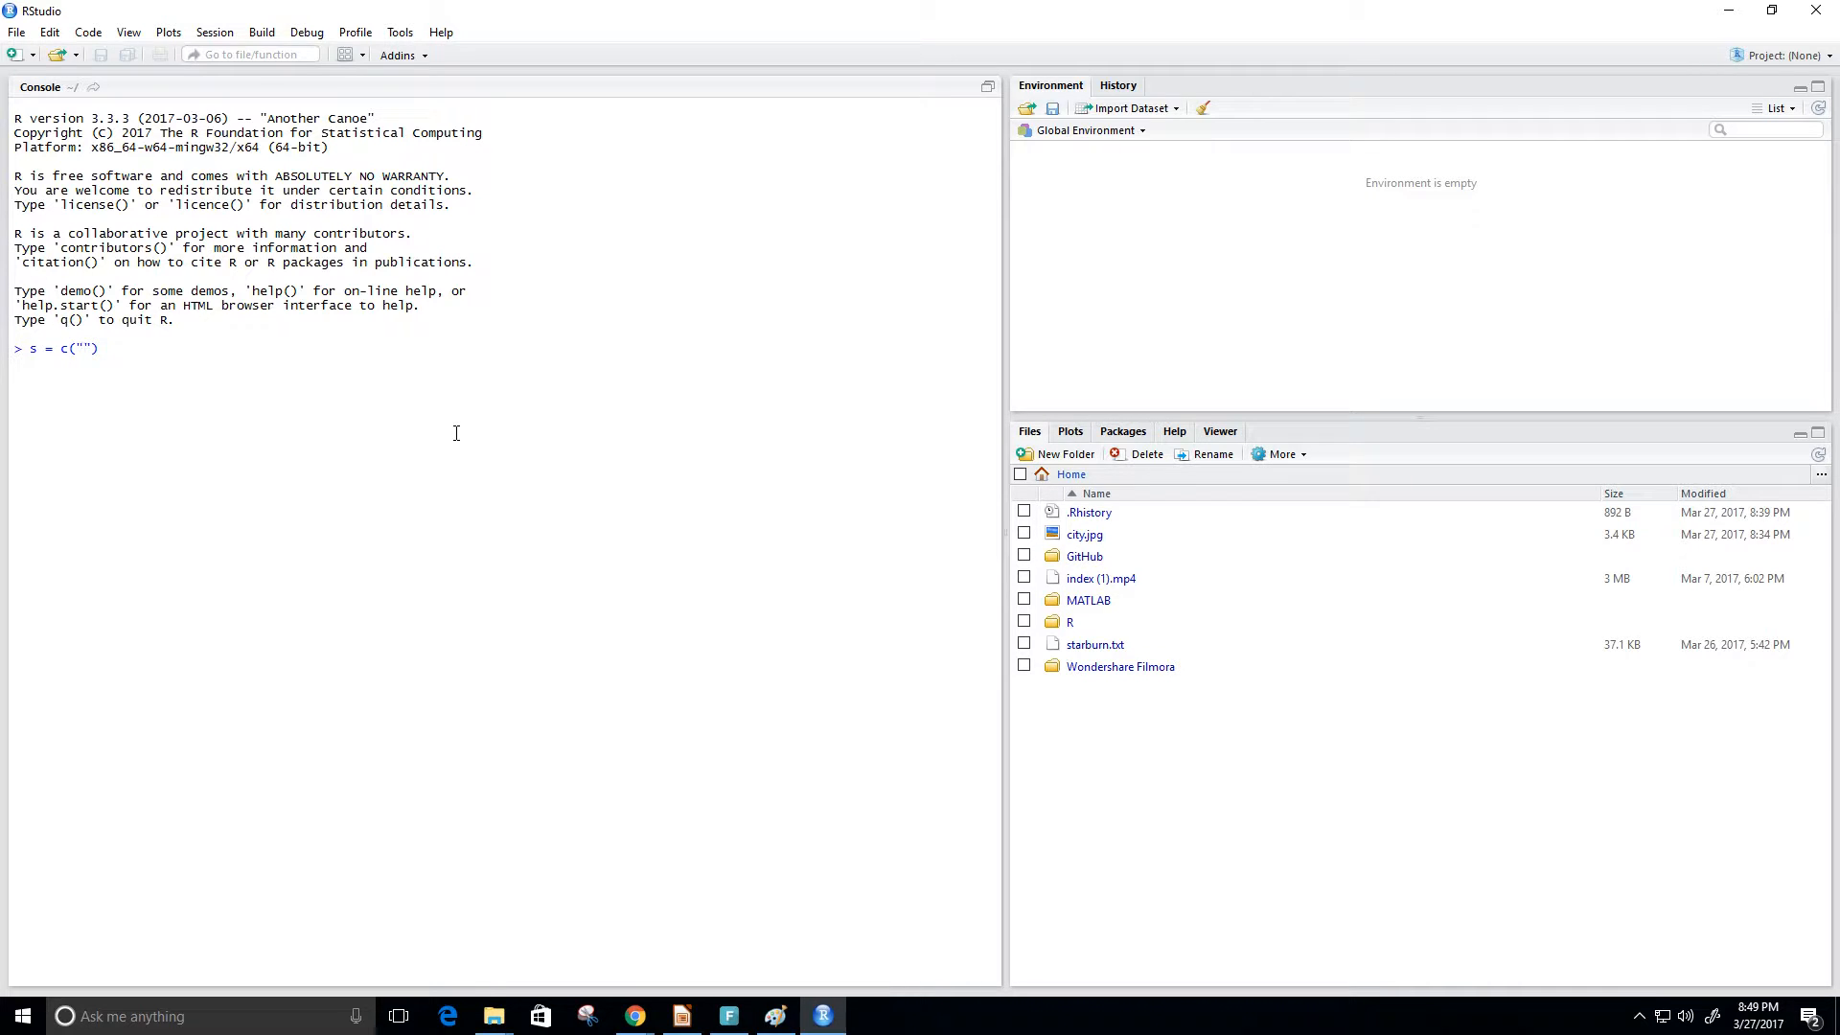
pyautogui.write('Hi')
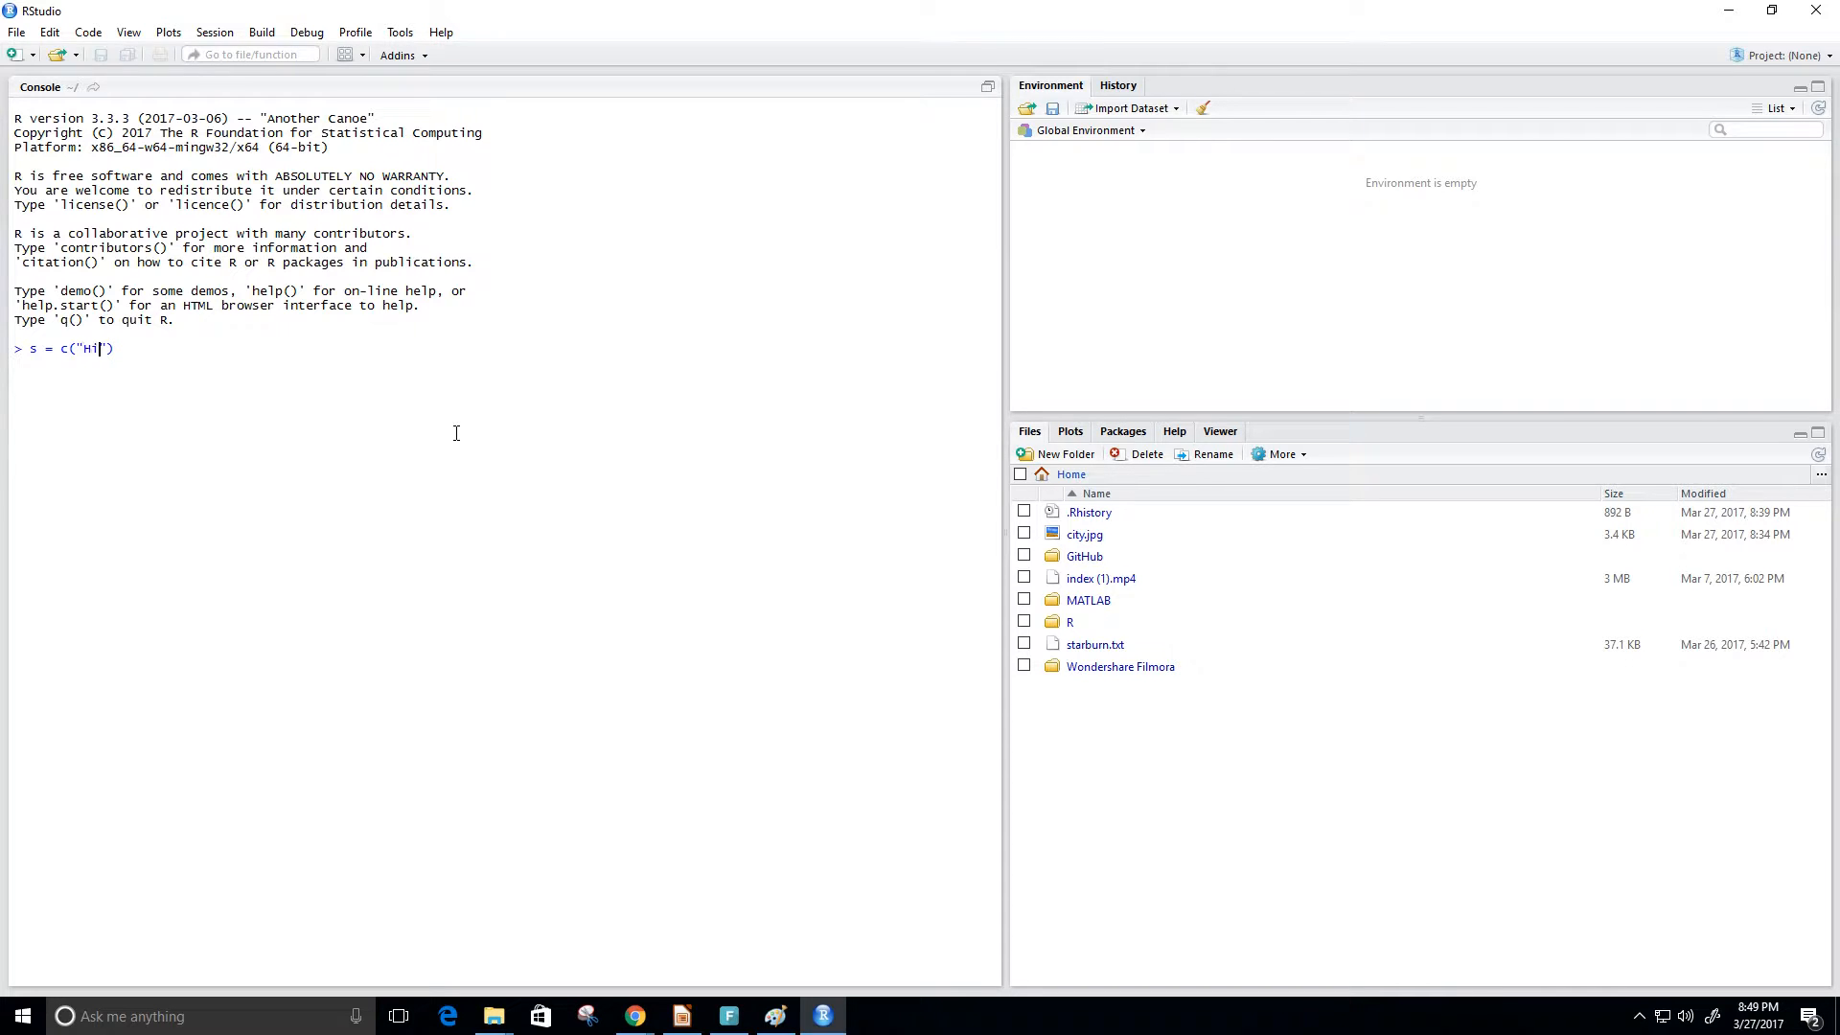
pyautogui.write(',')
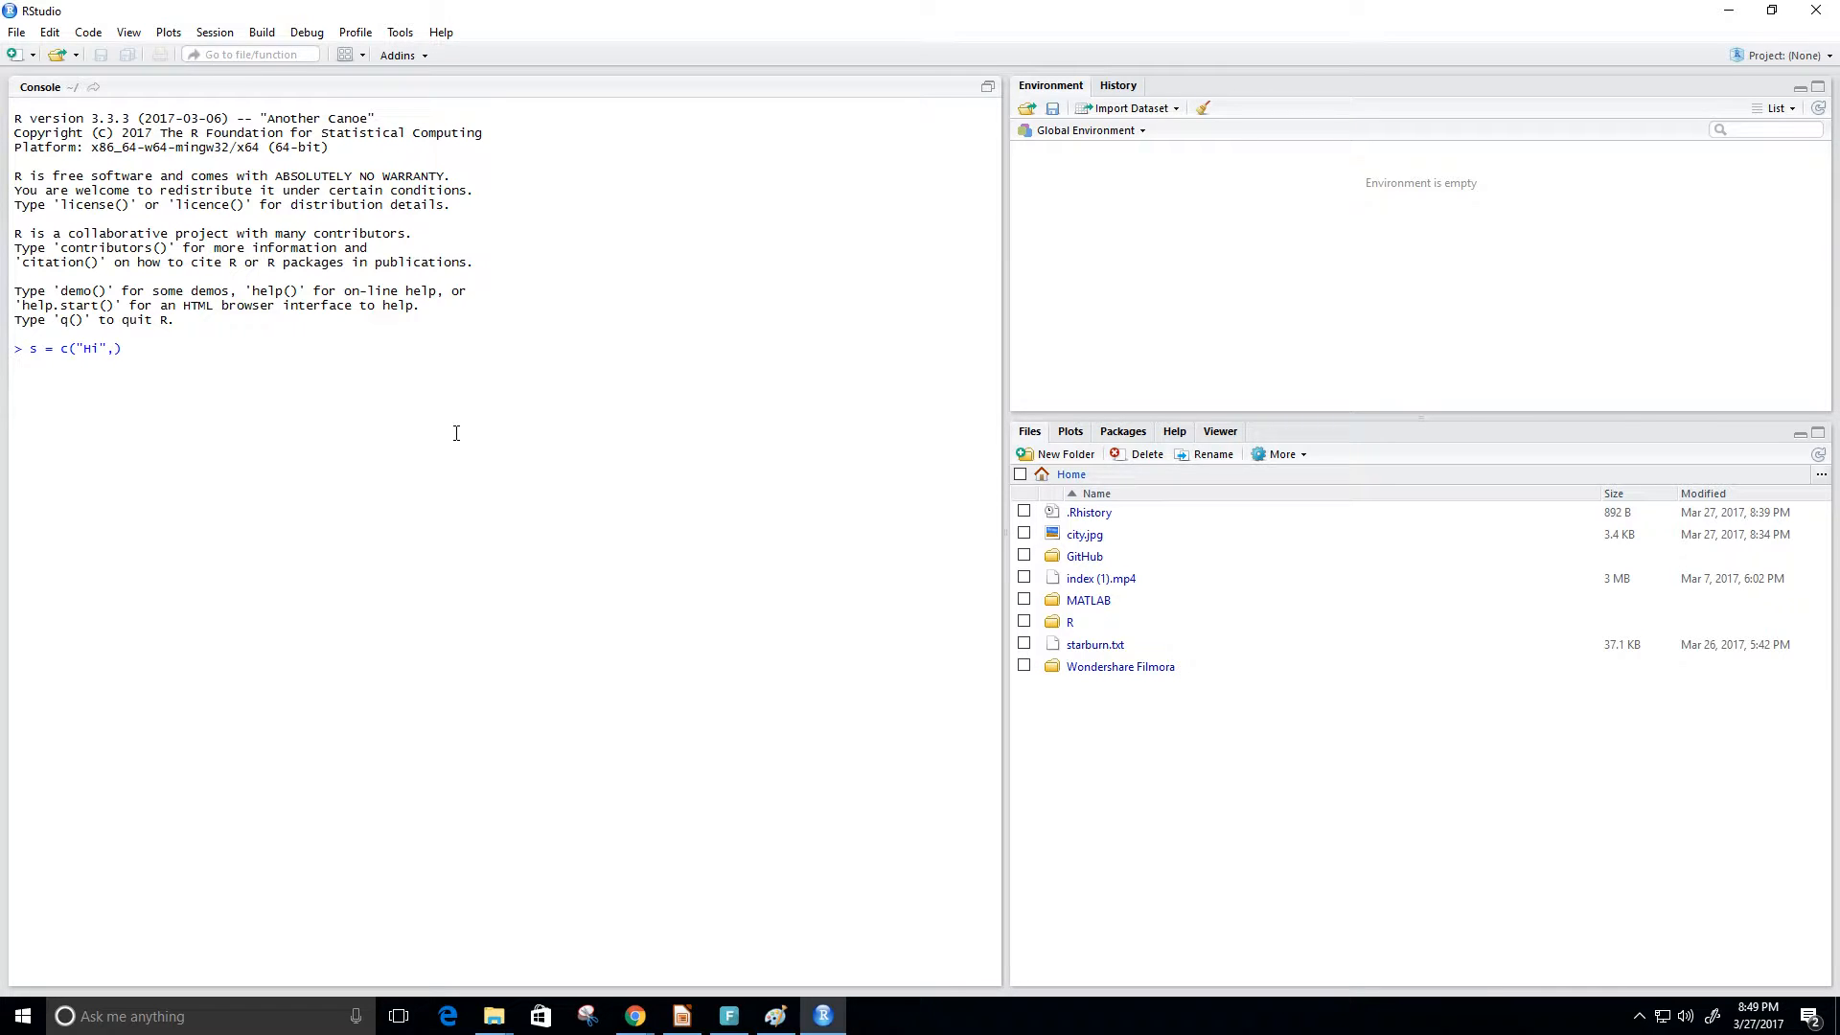
pyautogui.write('"HE"')
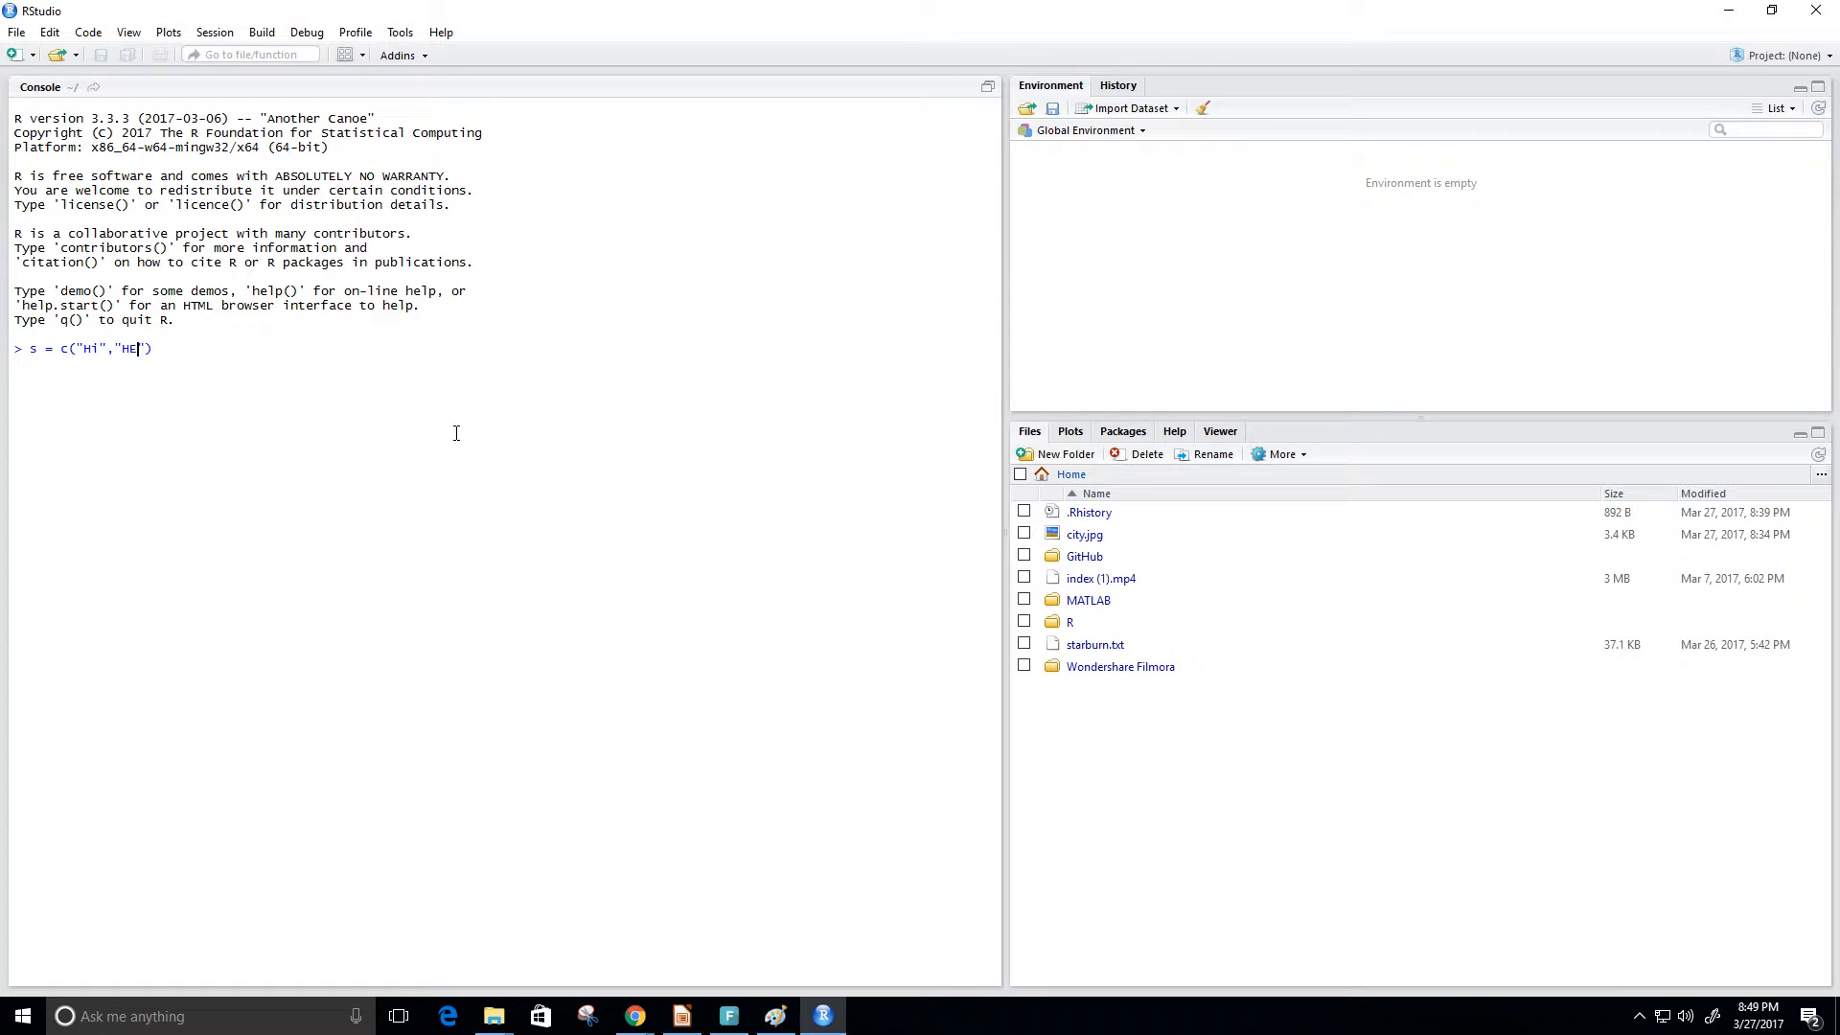
pyautogui.write('LLO')
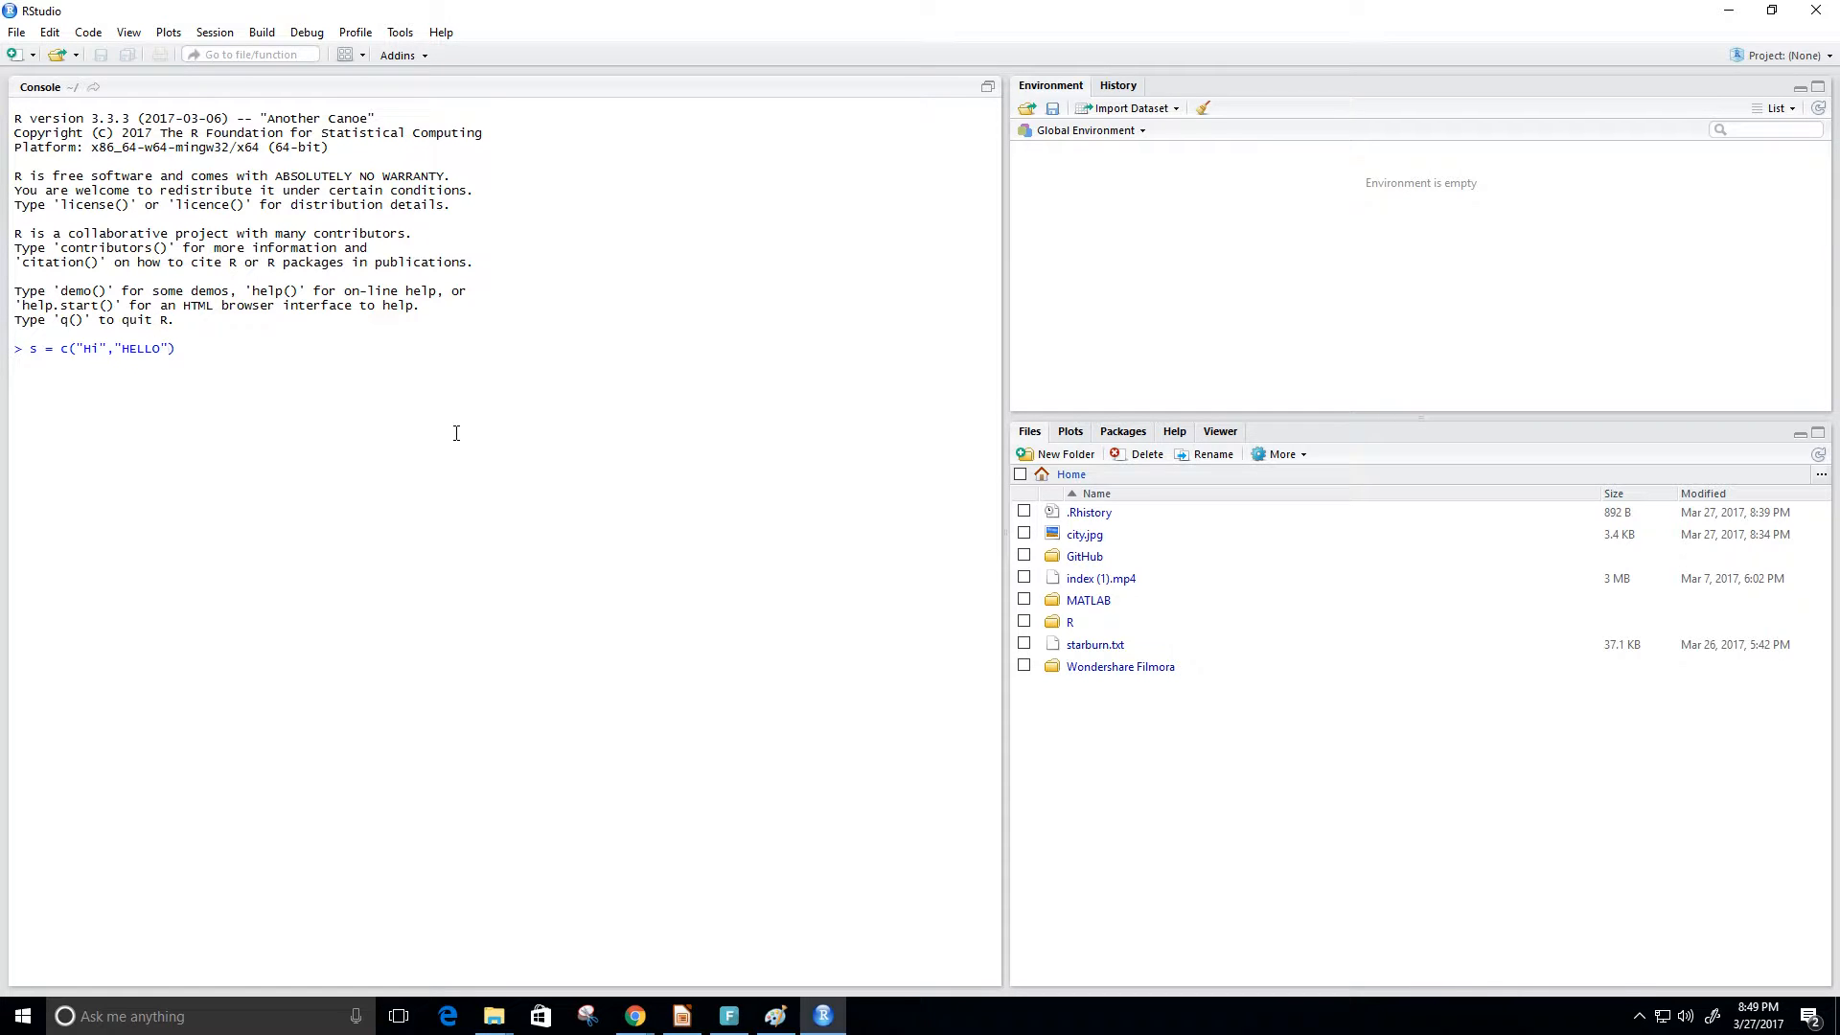
pyautogui.write(',')
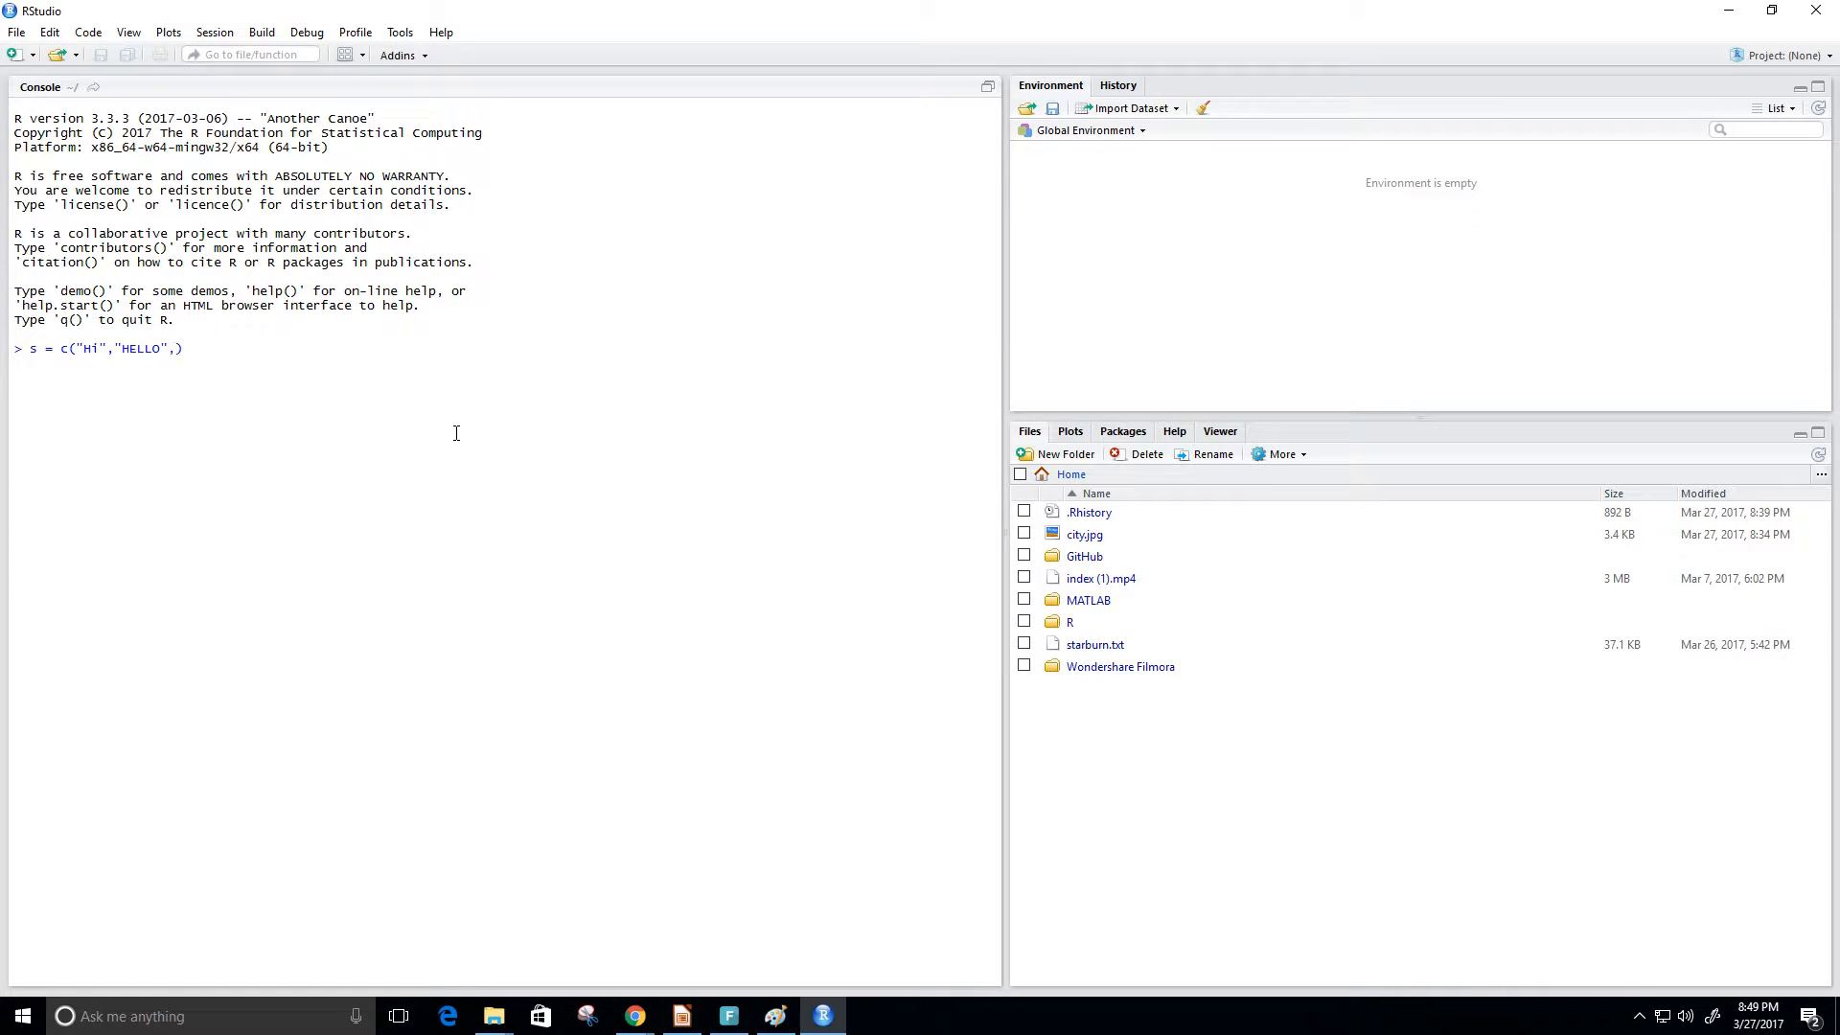
pyautogui.write('""')
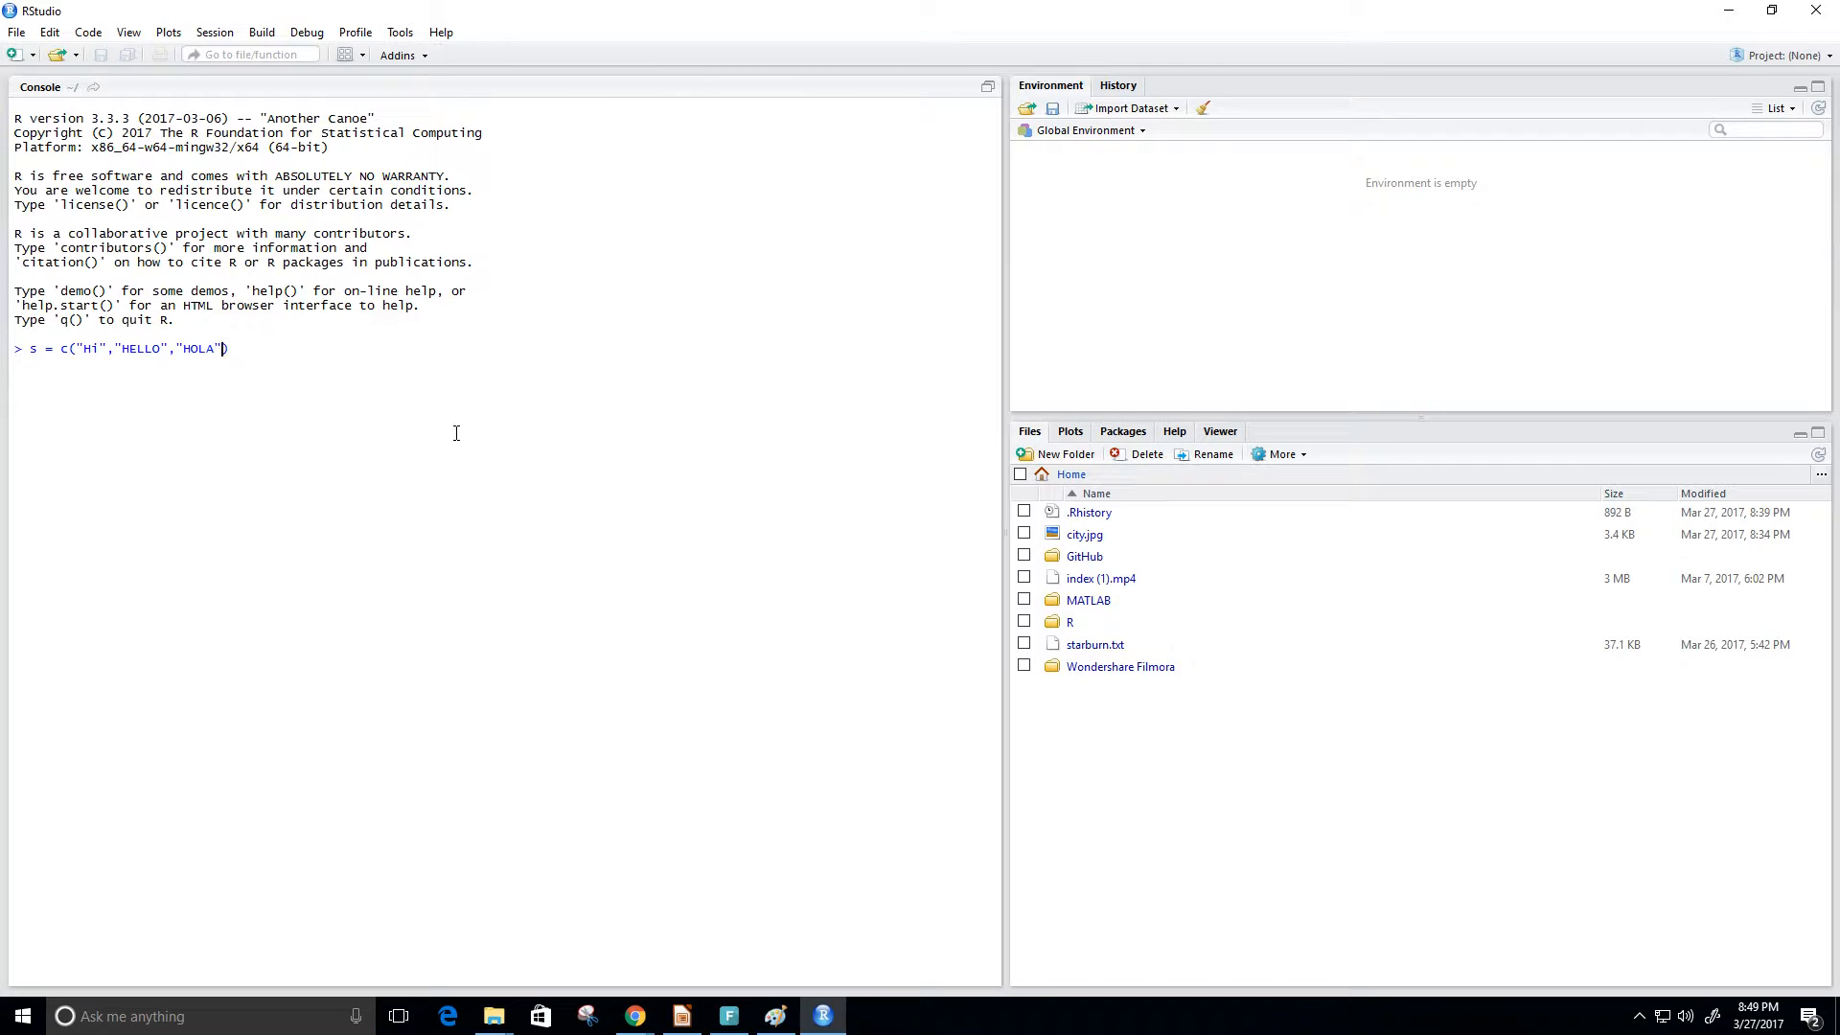
pyautogui.write(',""')
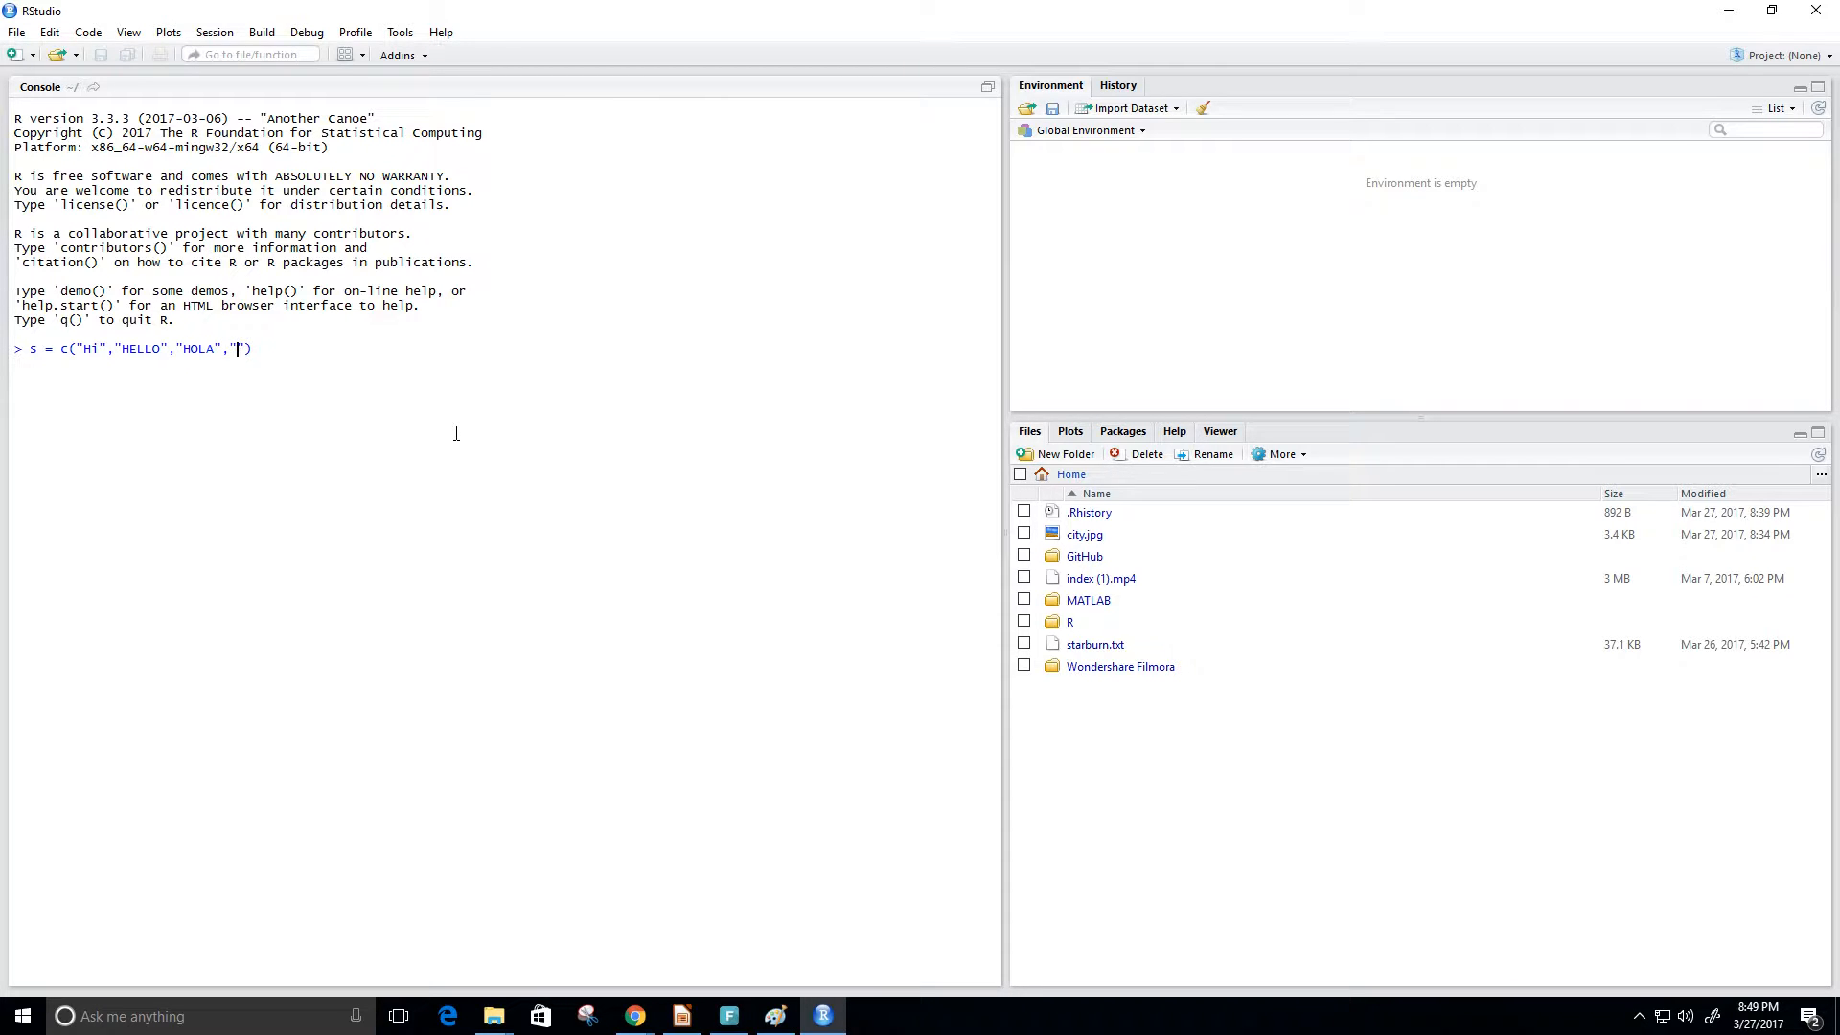
pyautogui.write('HOLLA')
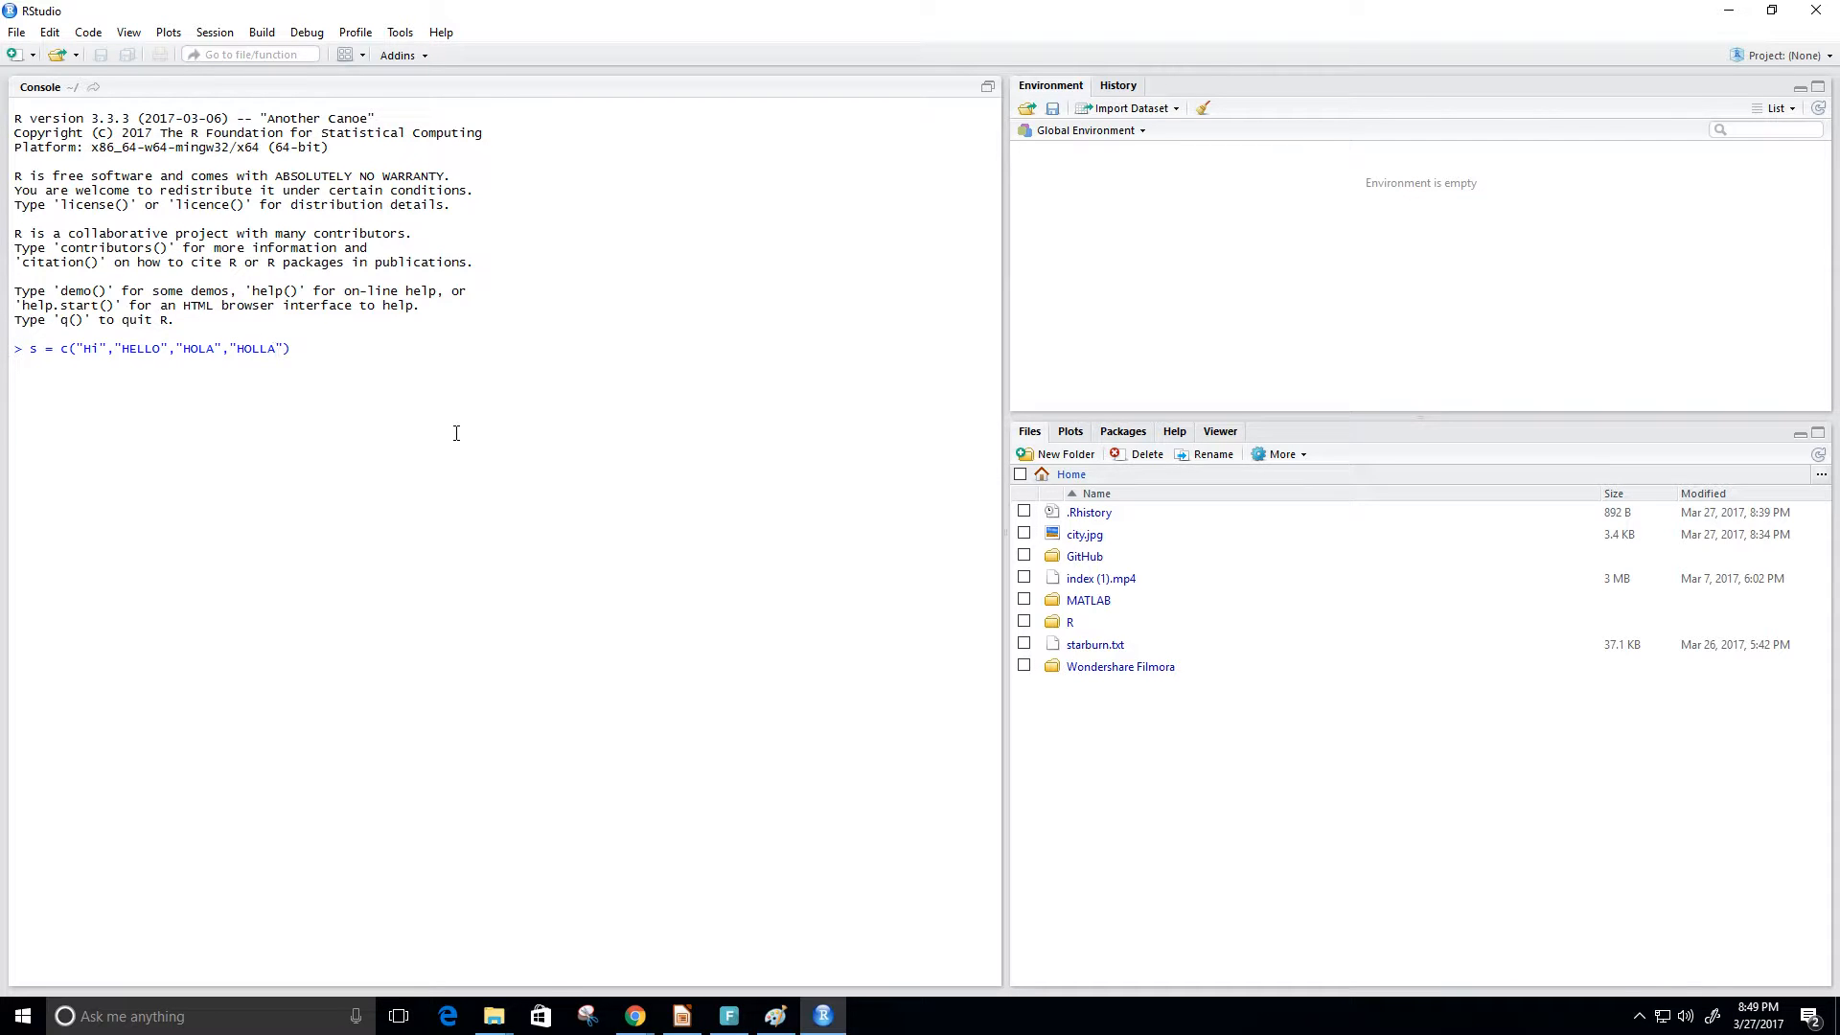
pyautogui.moveTo(418, 355)
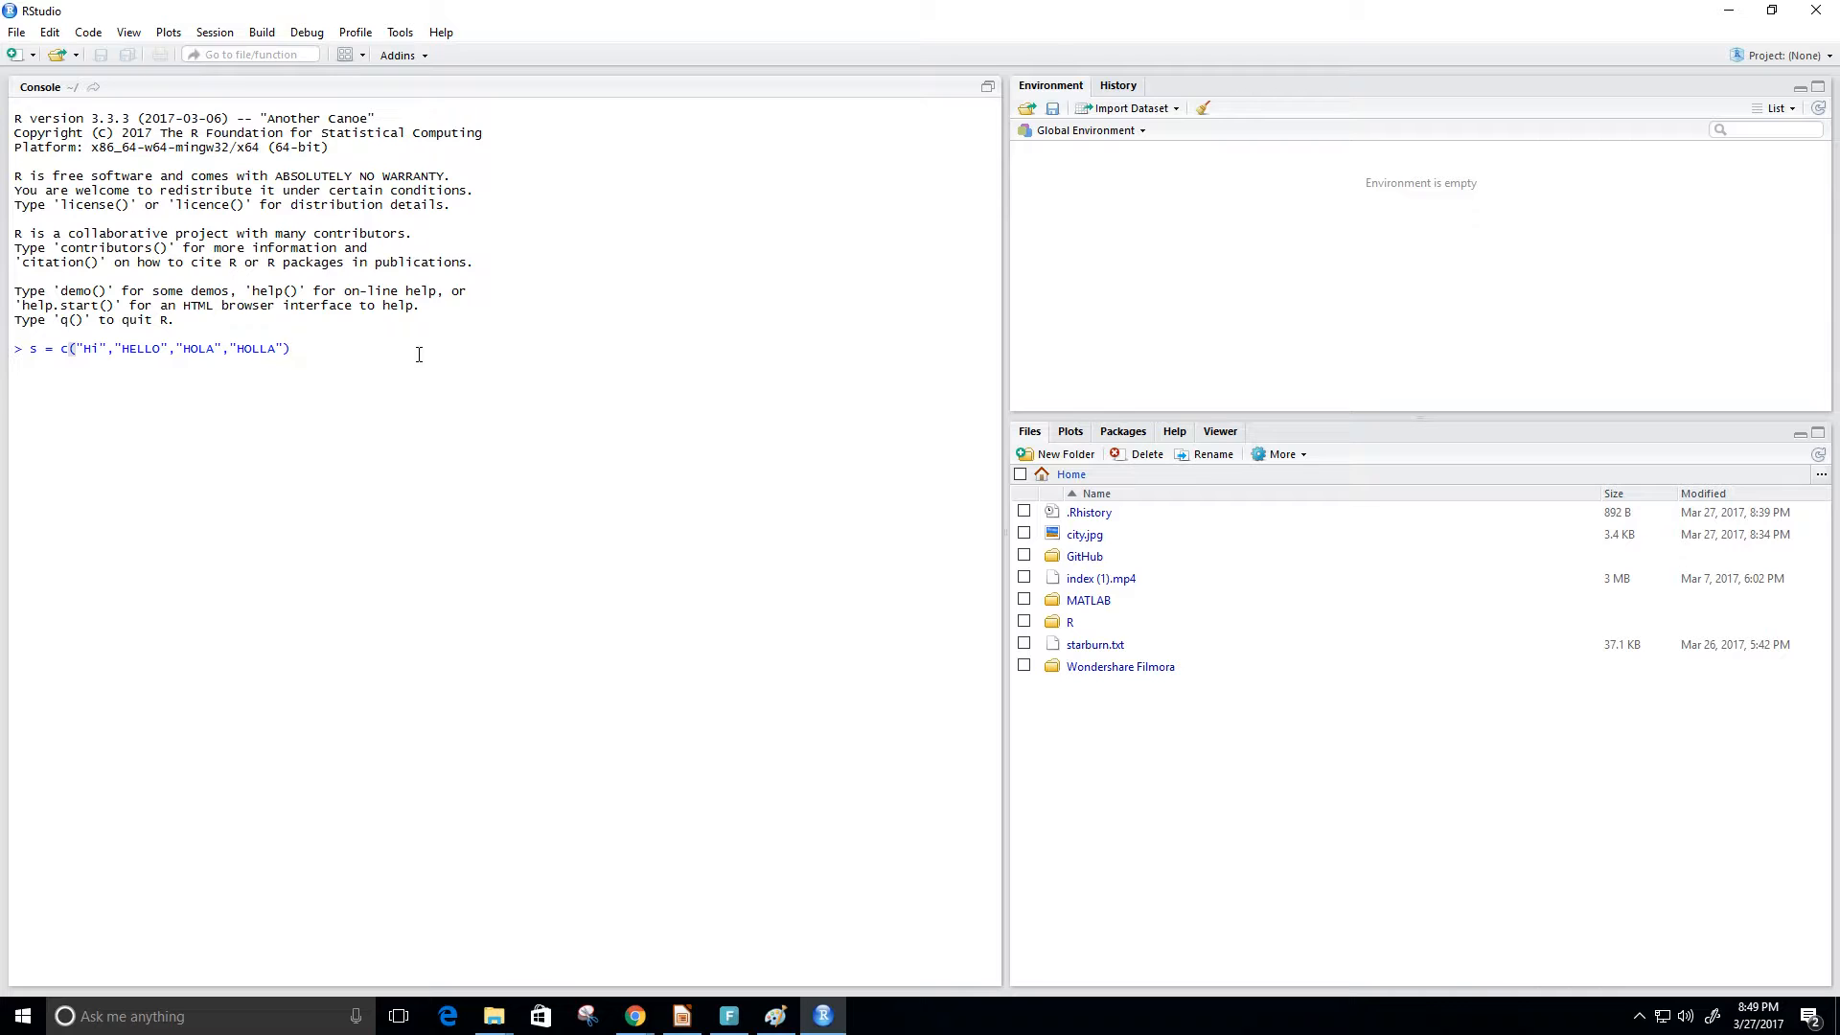
# Run the assignment, then index s with c(1,2) to return "Hi" and "HELLO".
pyautogui.press('Return')
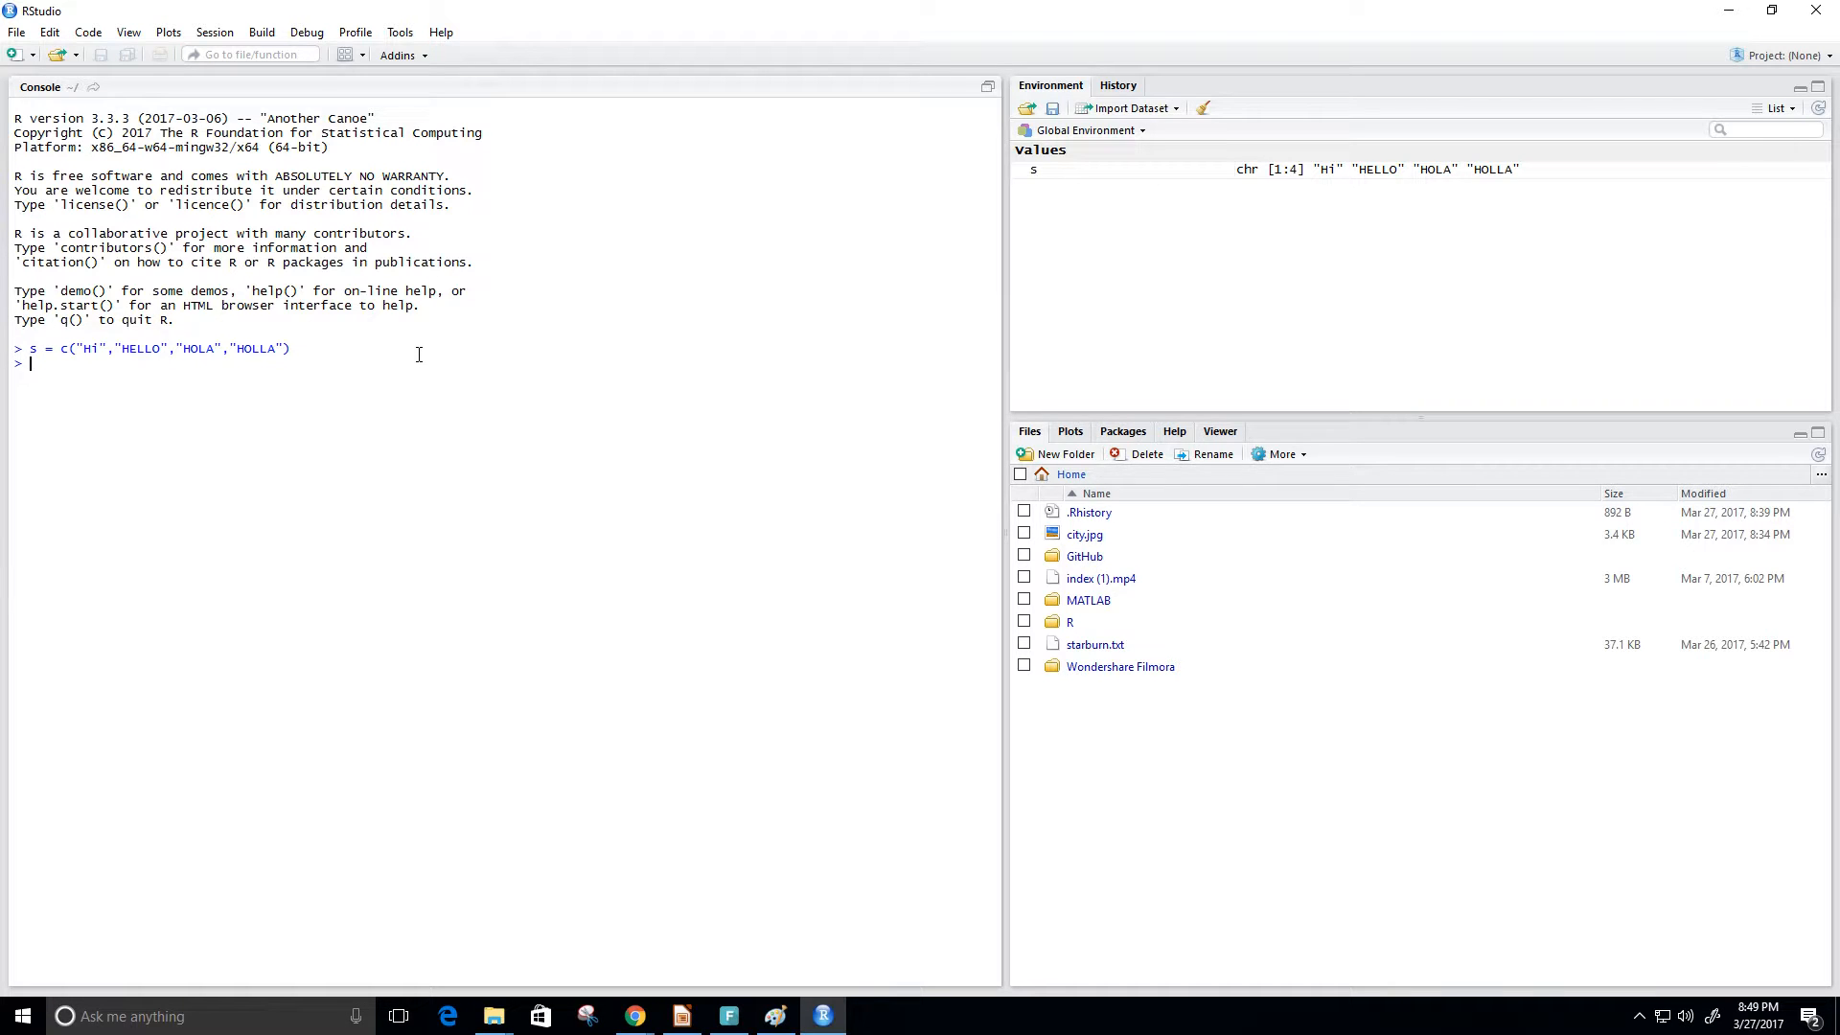
pyautogui.write('s[c')
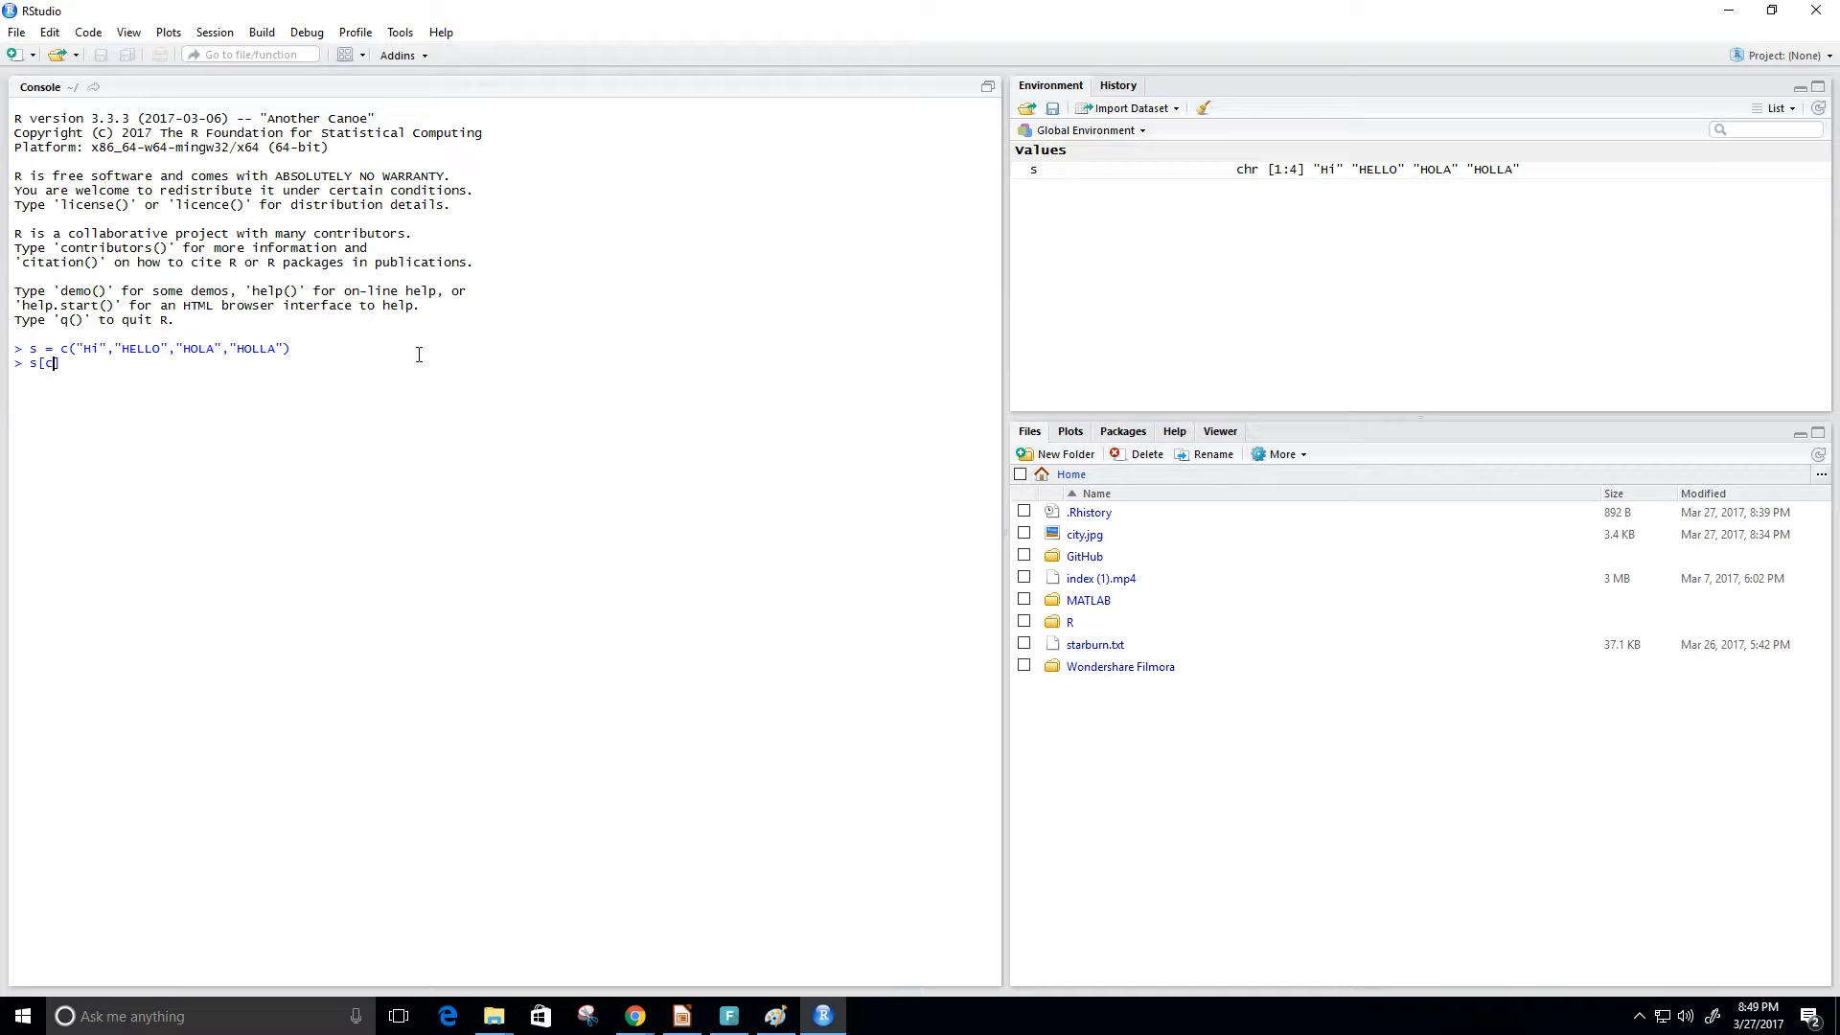
pyautogui.write('(1)')
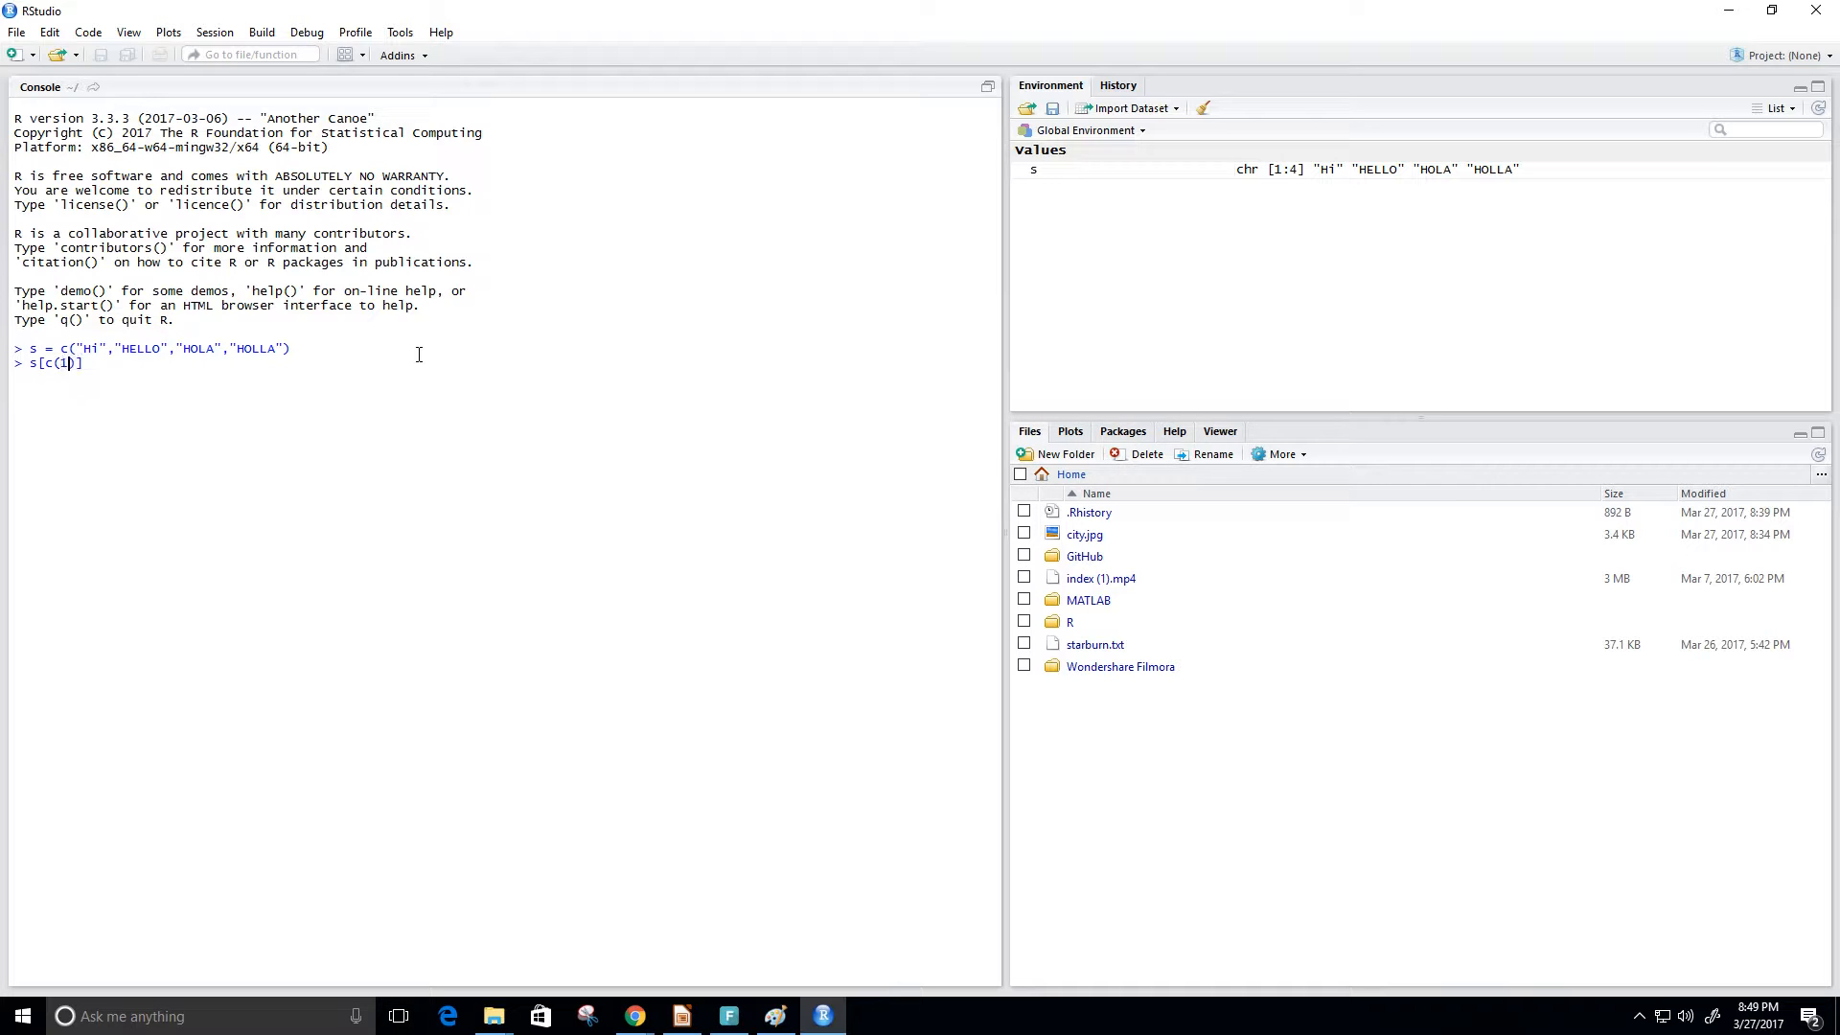
pyautogui.write(',2')
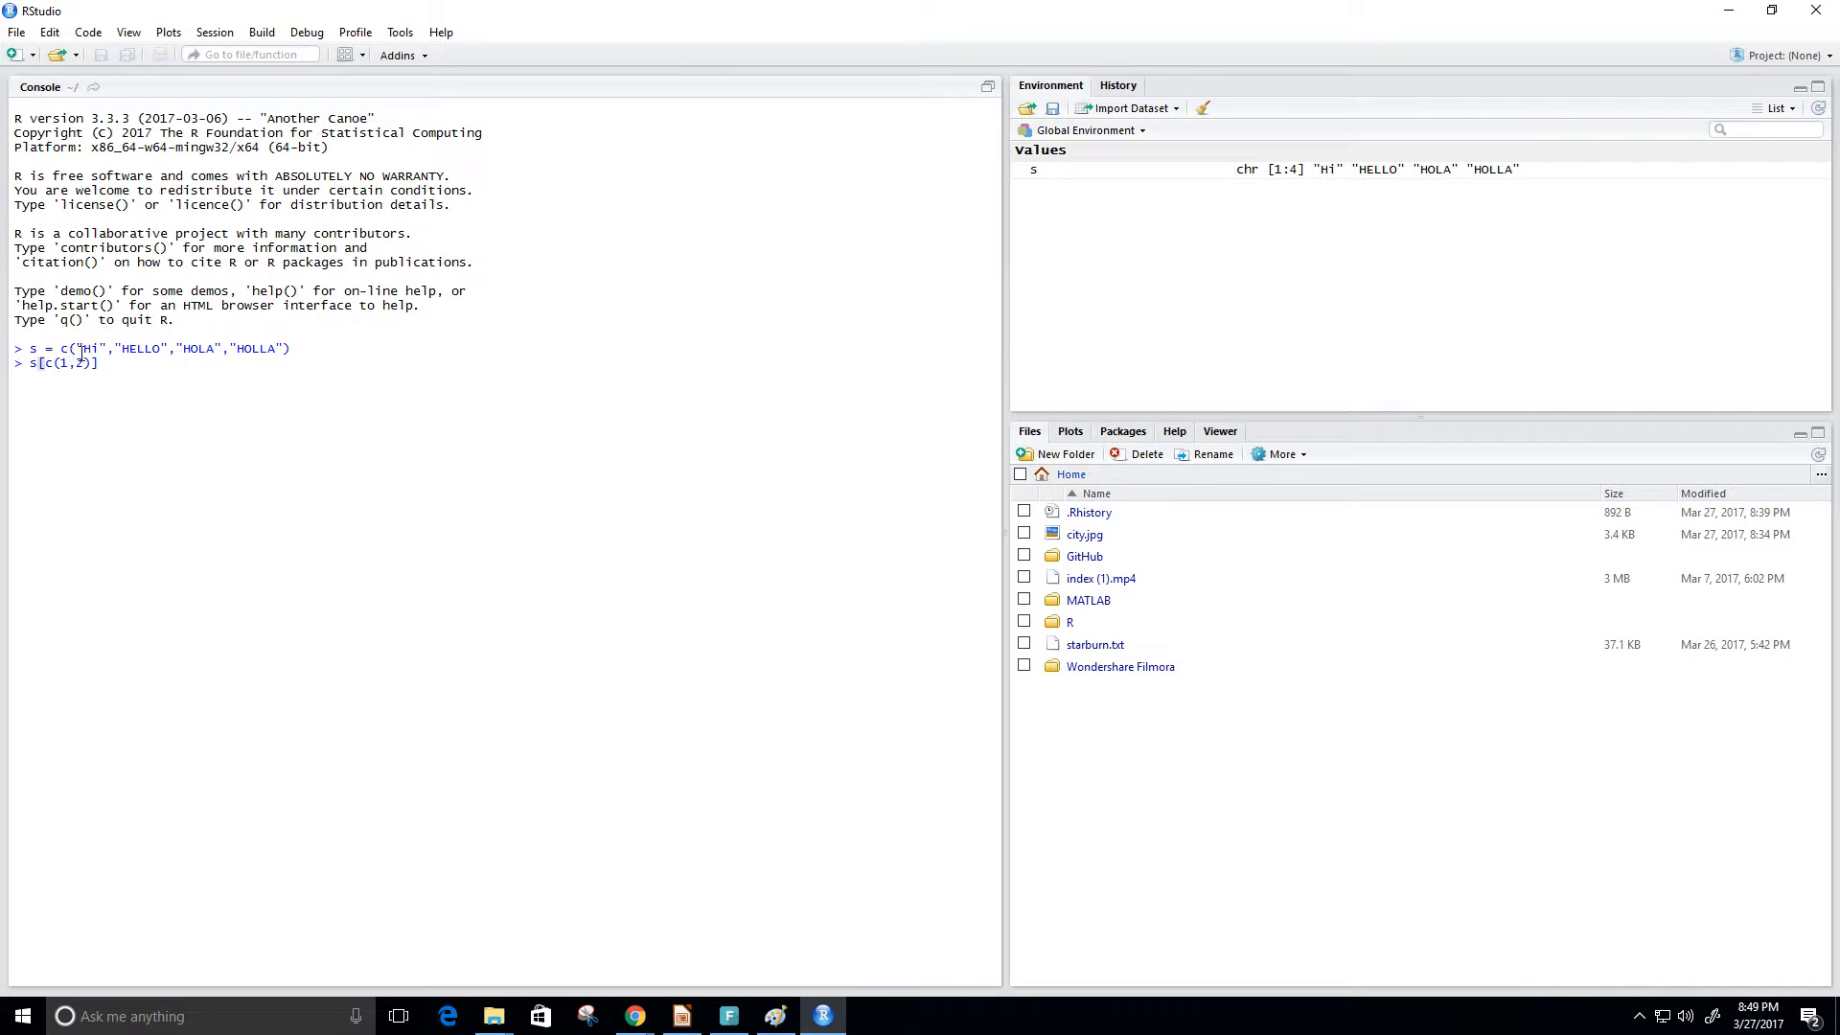
pyautogui.doubleClick(87, 349)
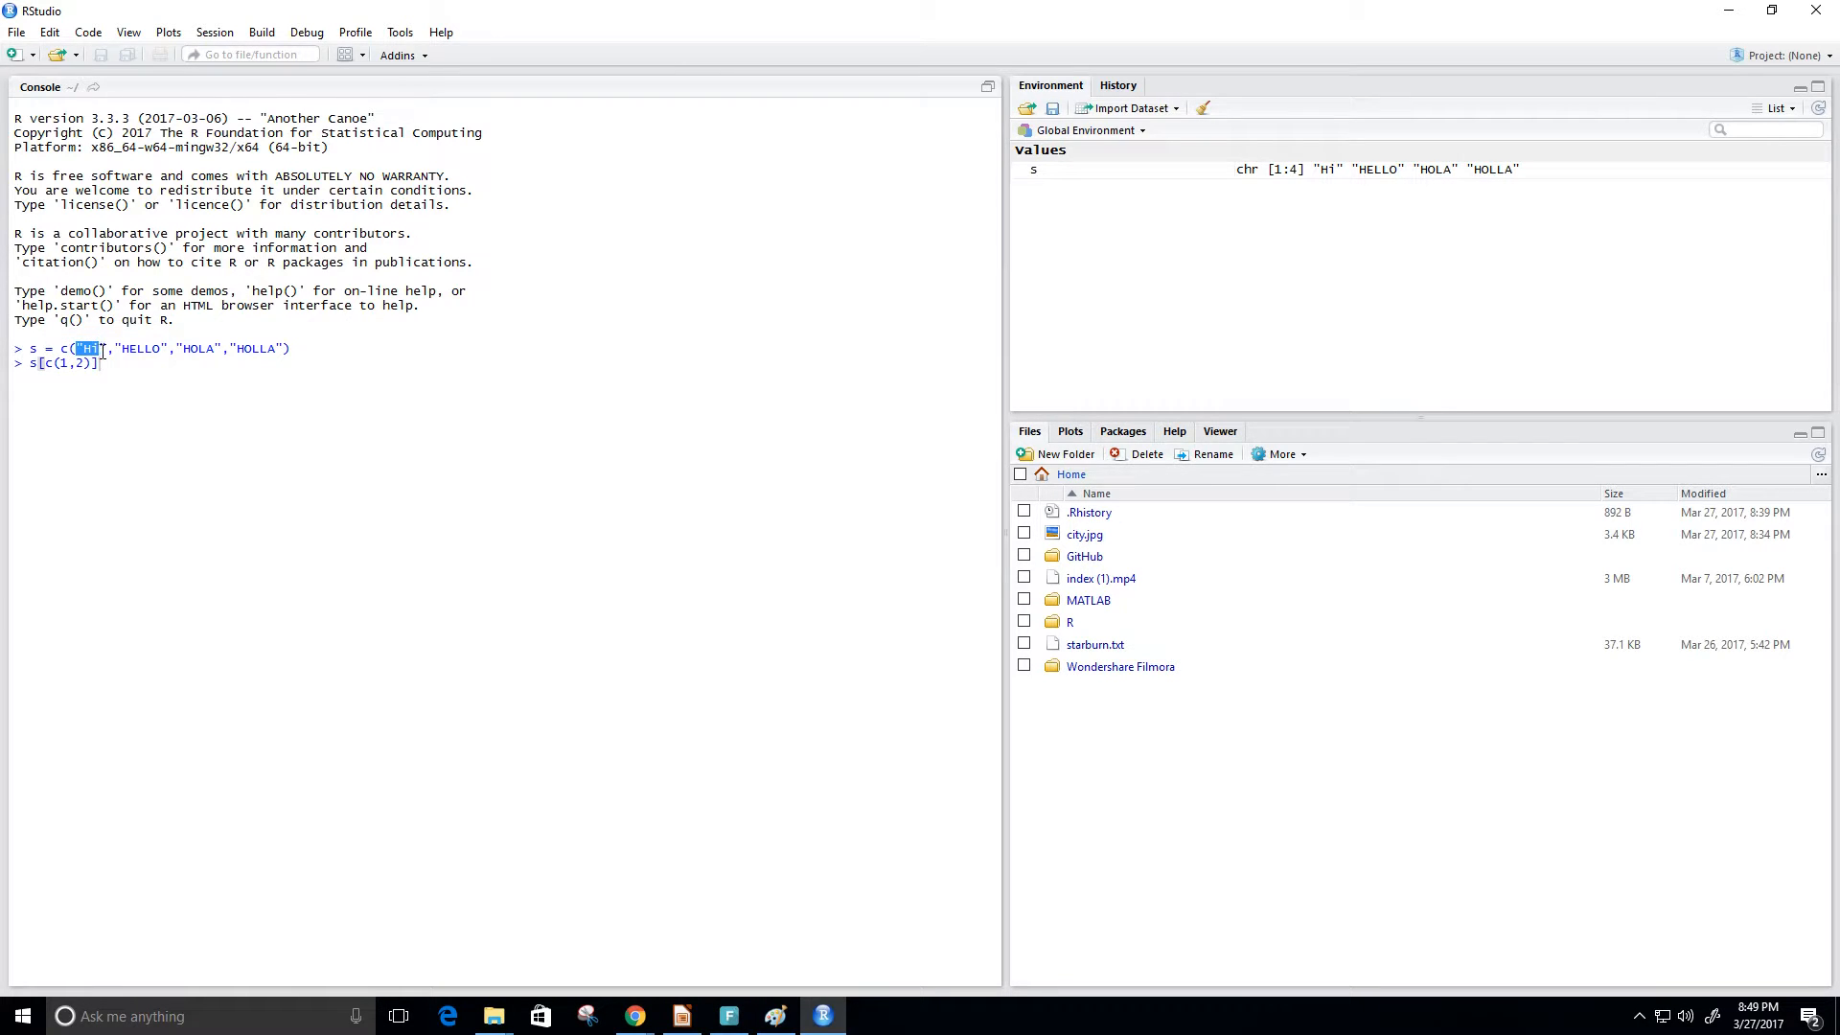
pyautogui.doubleClick(138, 349)
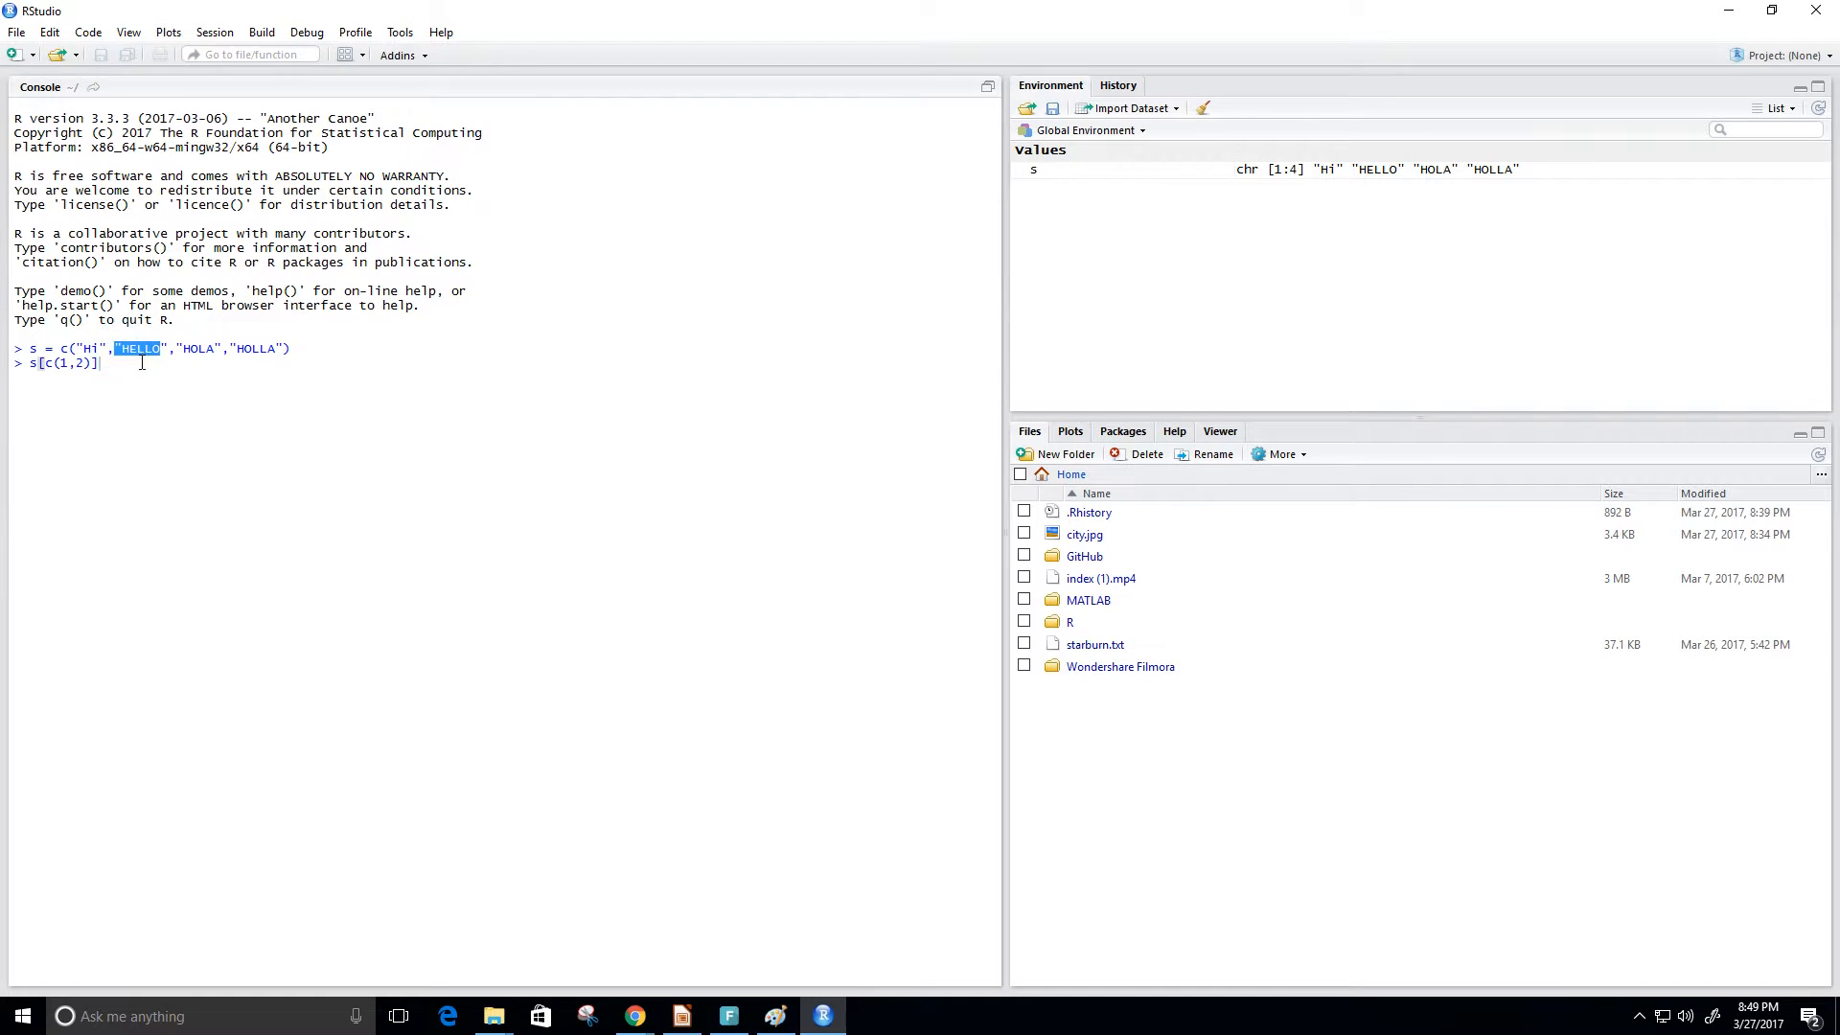
pyautogui.press('Return')
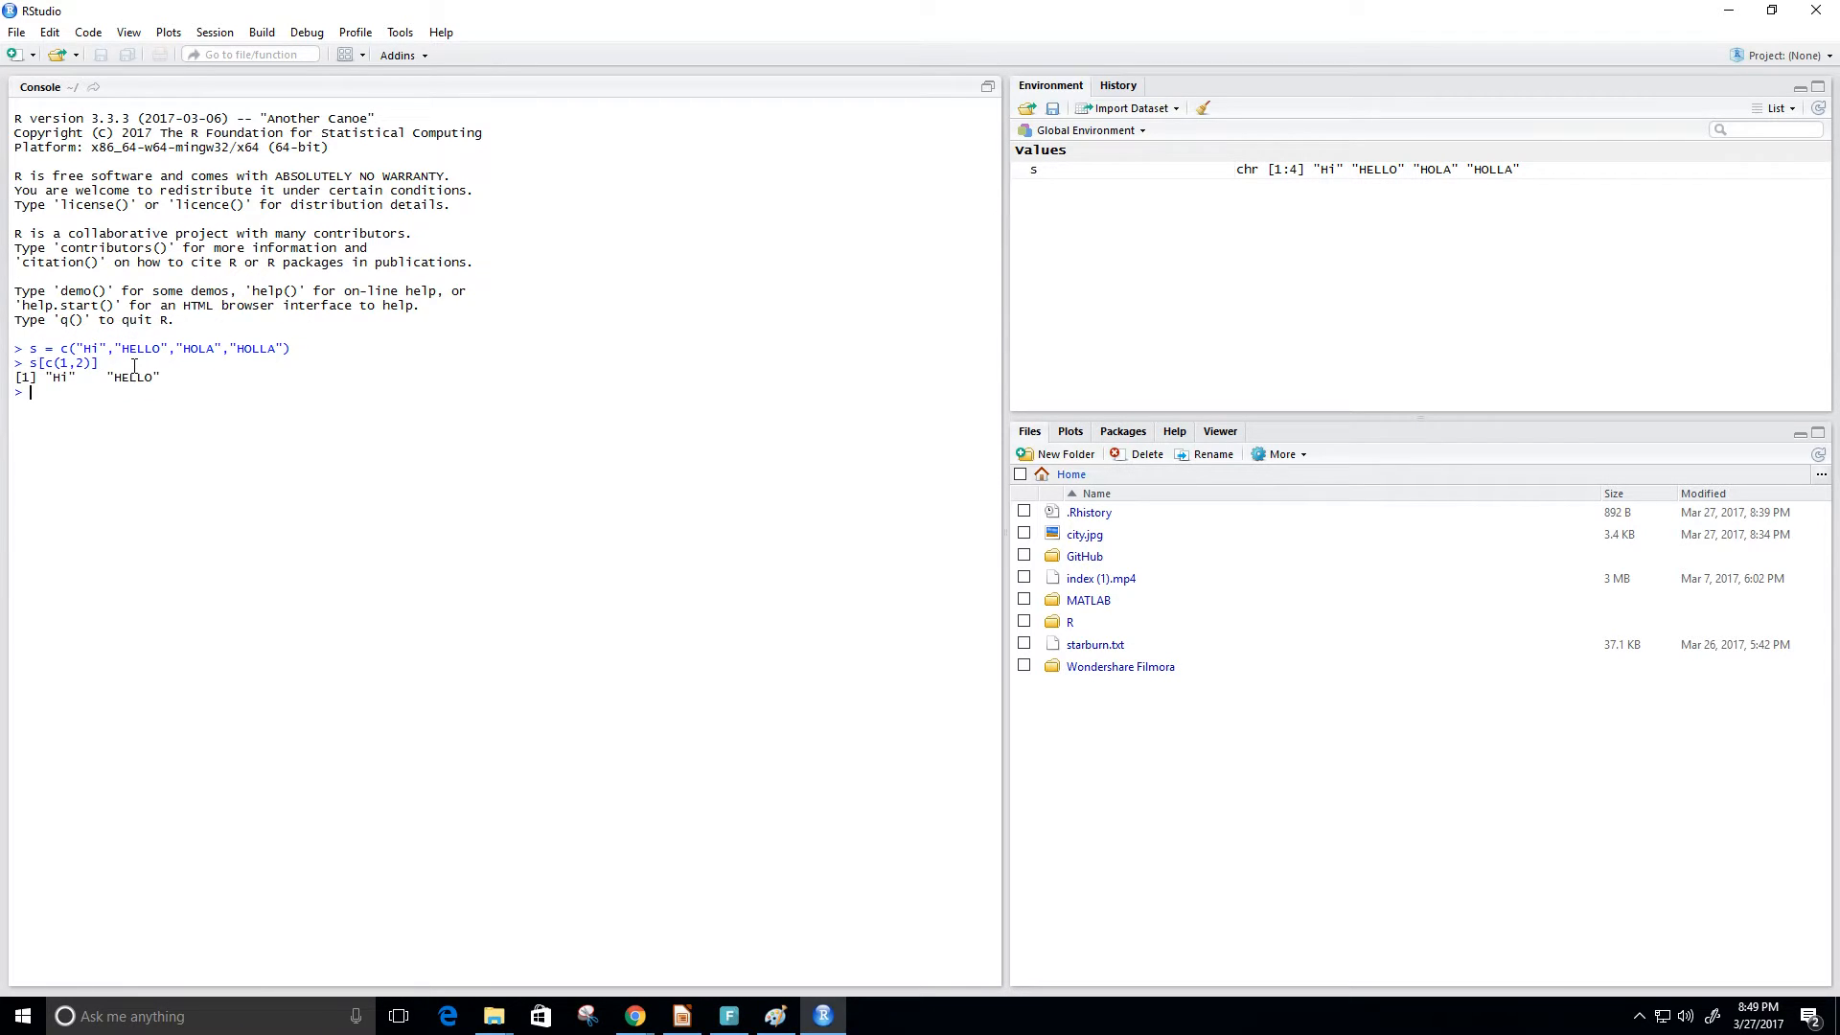
pyautogui.moveTo(117, 479)
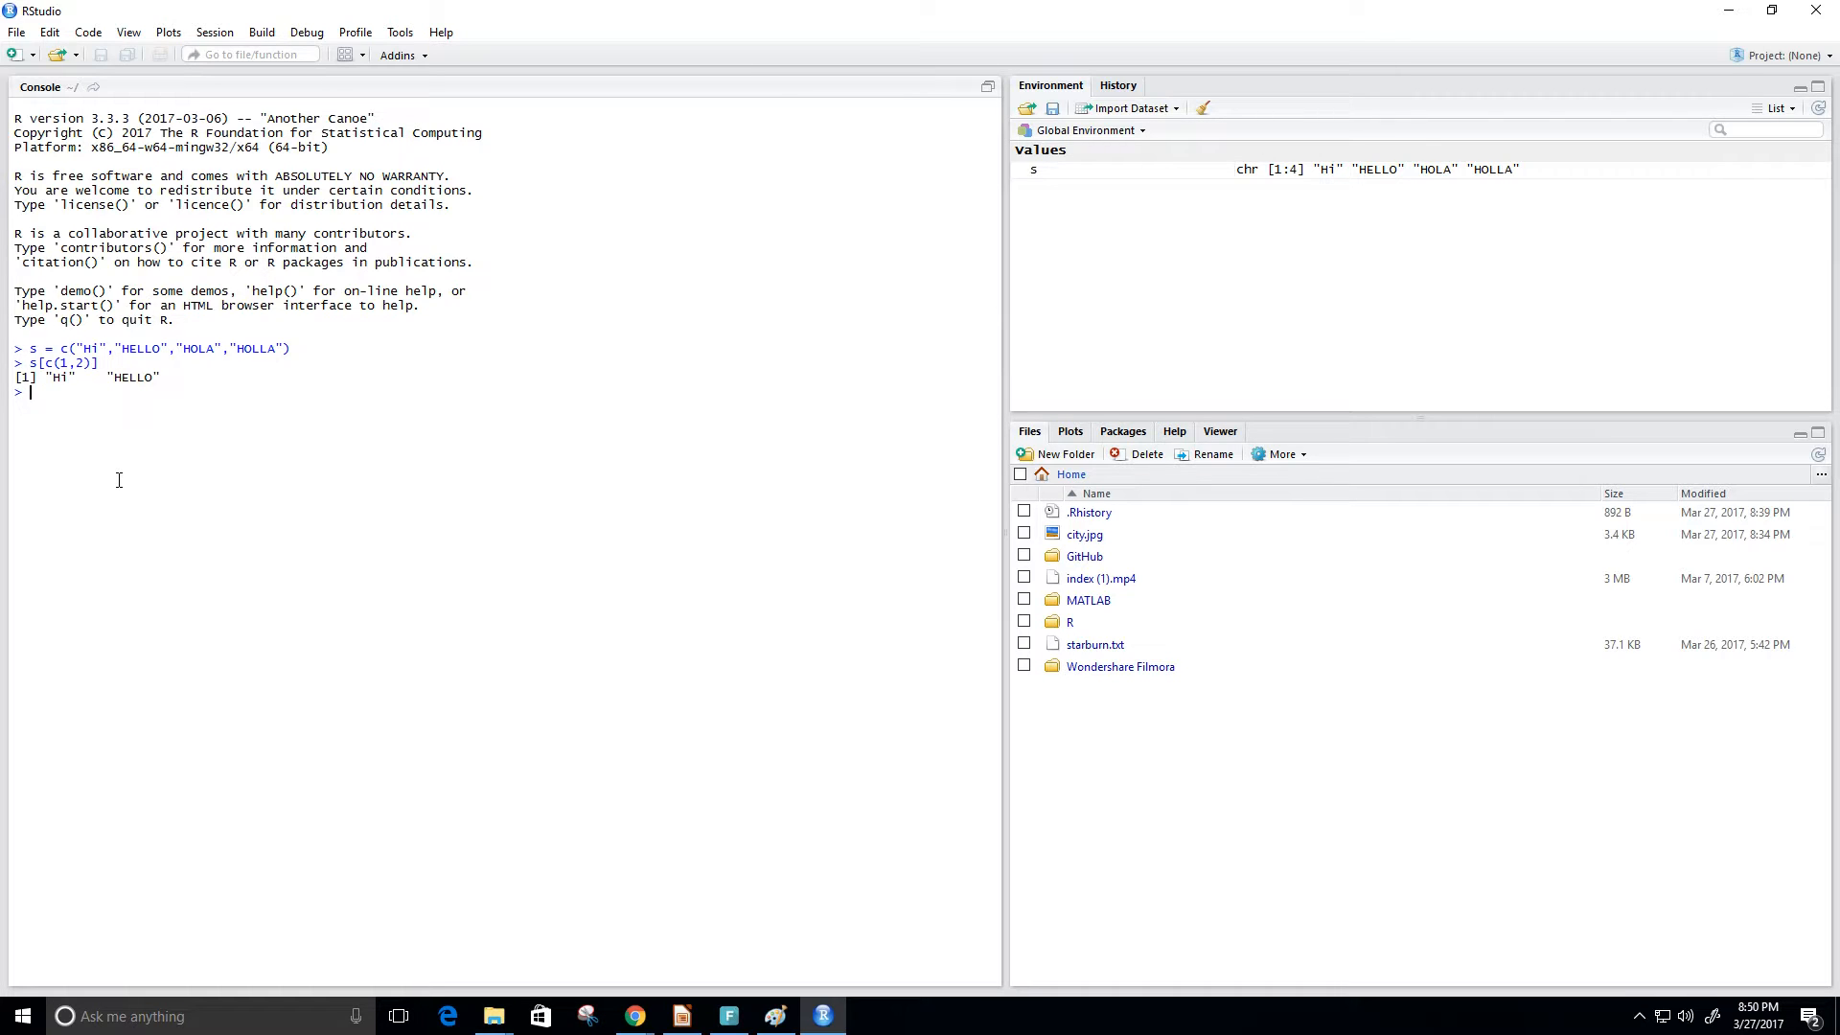
# Index s with c(2,2,2) to return "HELLO" three times.
pyautogui.write('s[c(1,2)]')
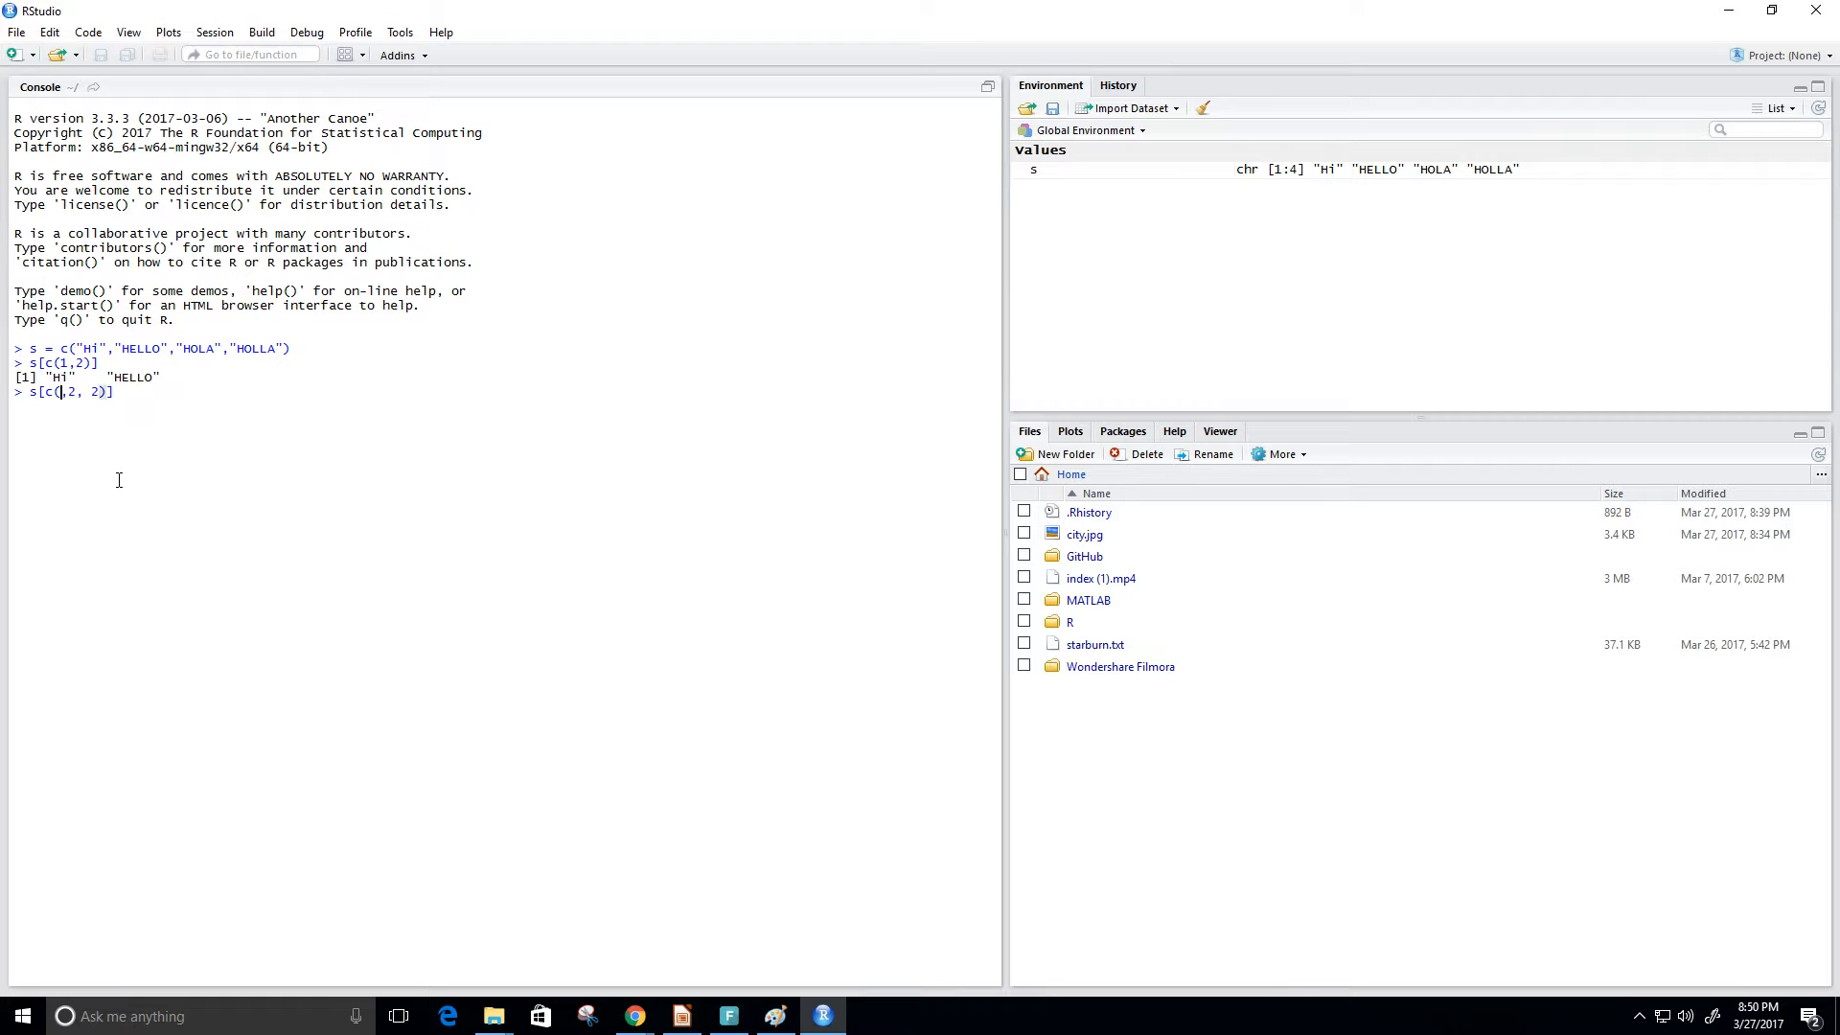
pyautogui.write('2')
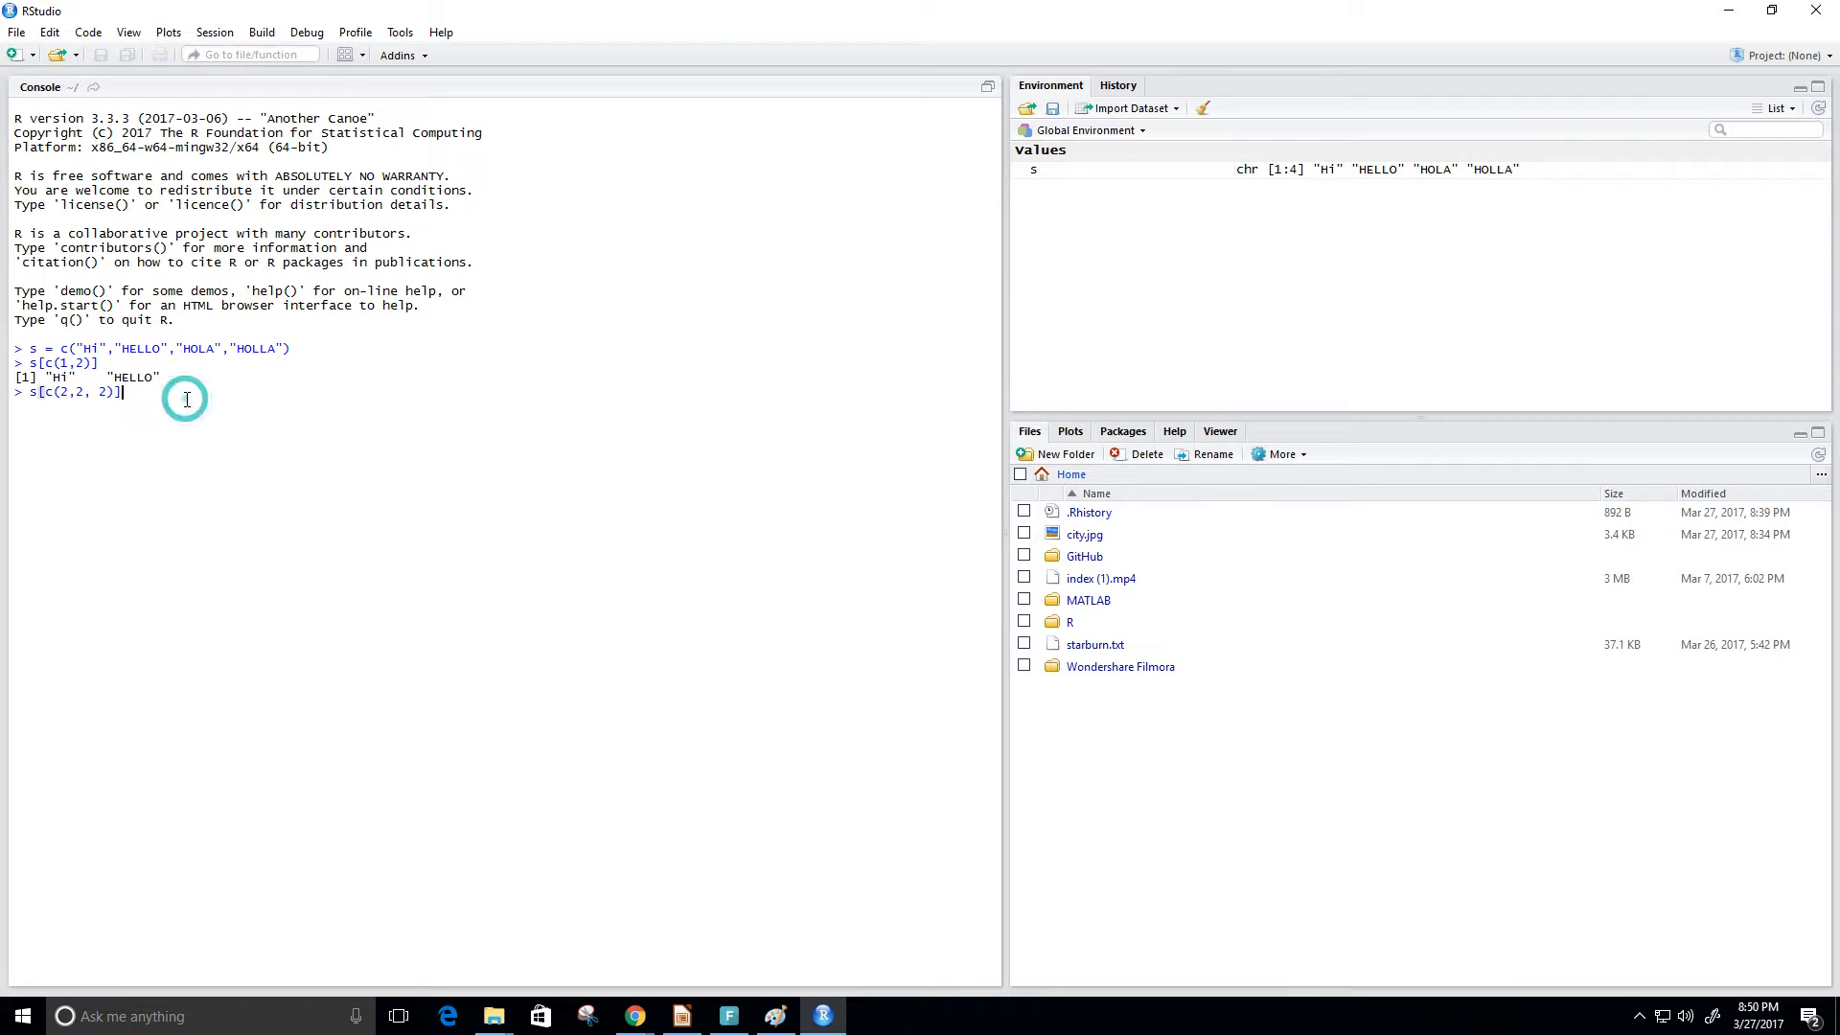
pyautogui.press('Return')
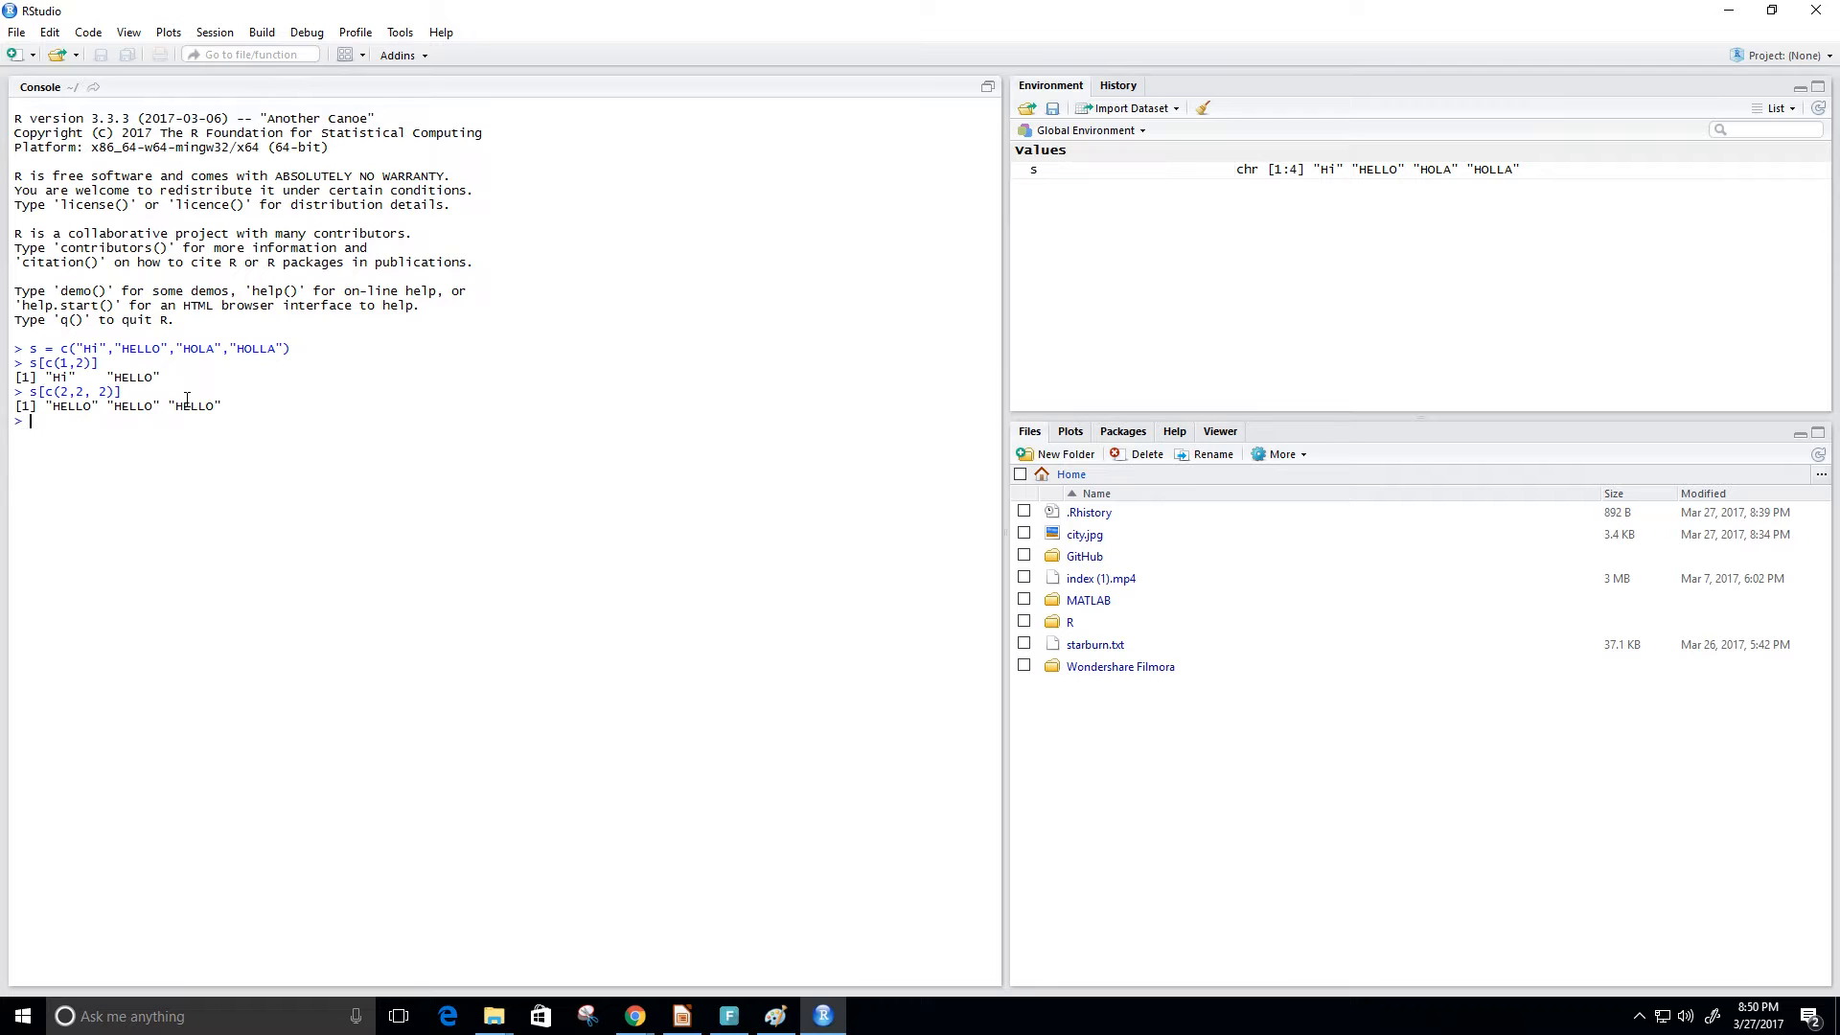
pyautogui.moveTo(138, 421)
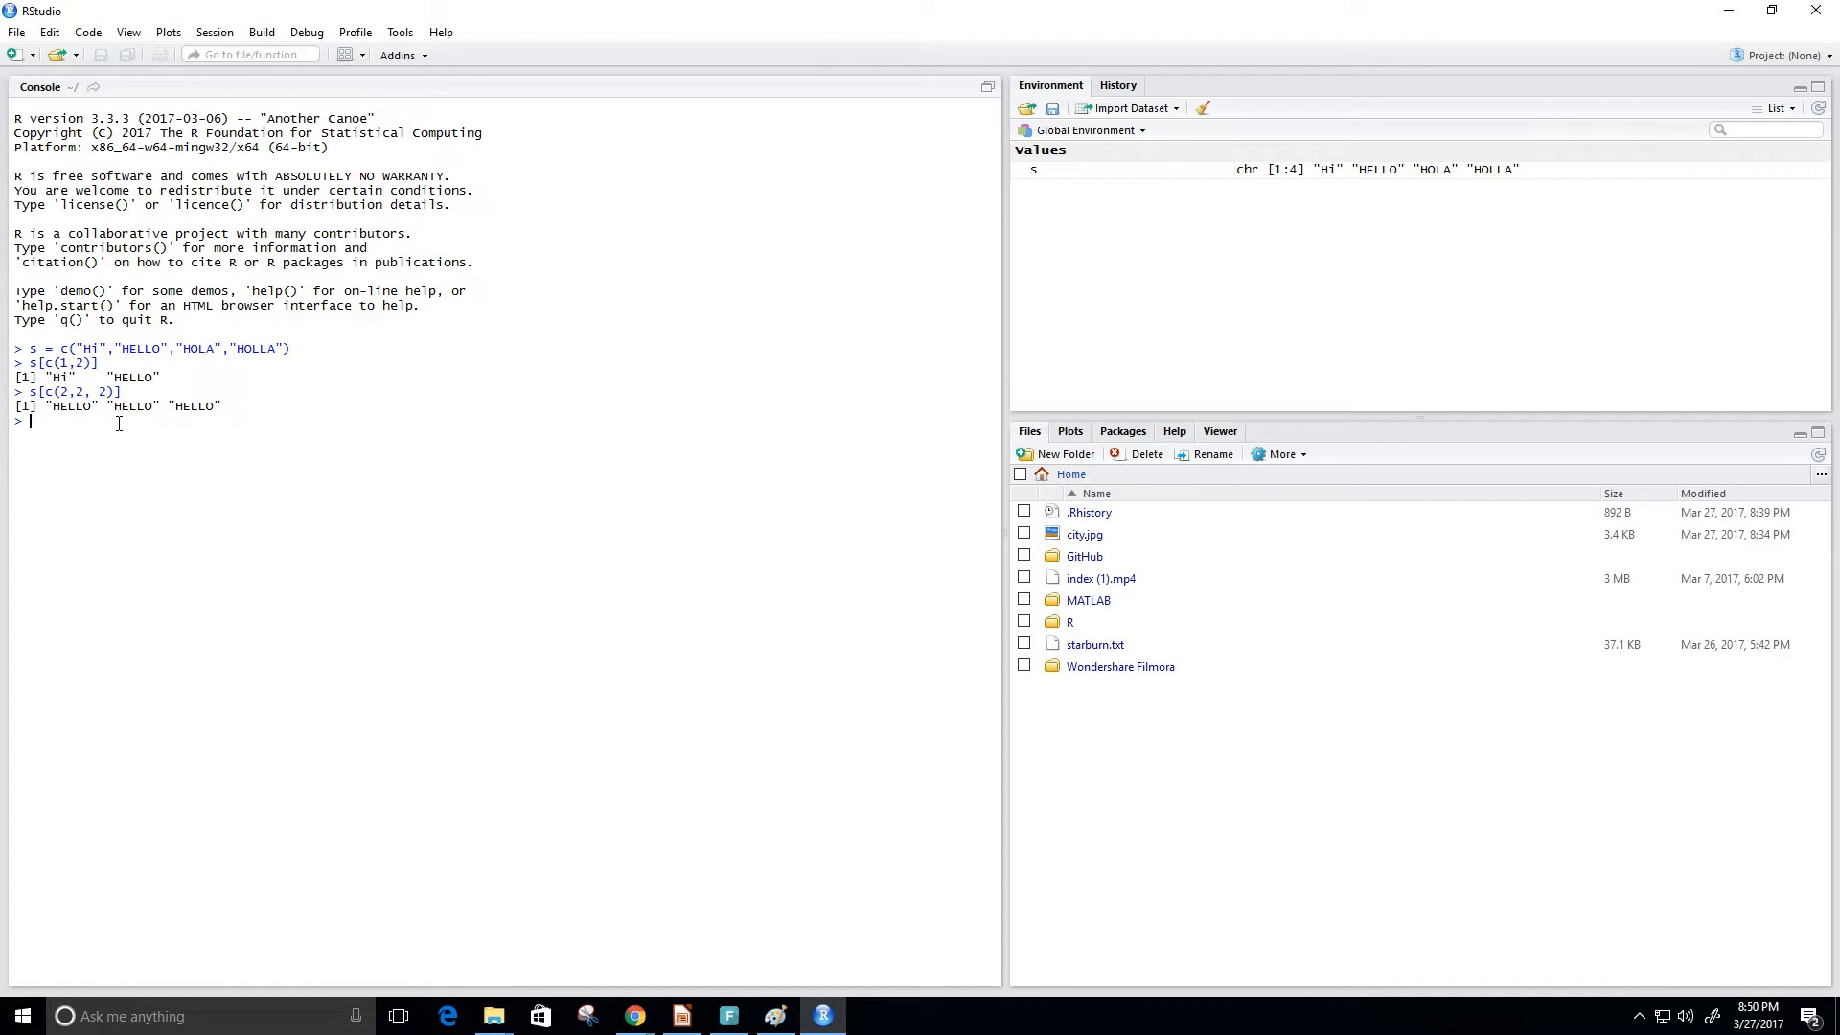
# Index s with c(2,1) to return "HELLO" then "Hi".
pyautogui.write('s[c(1,2)]')
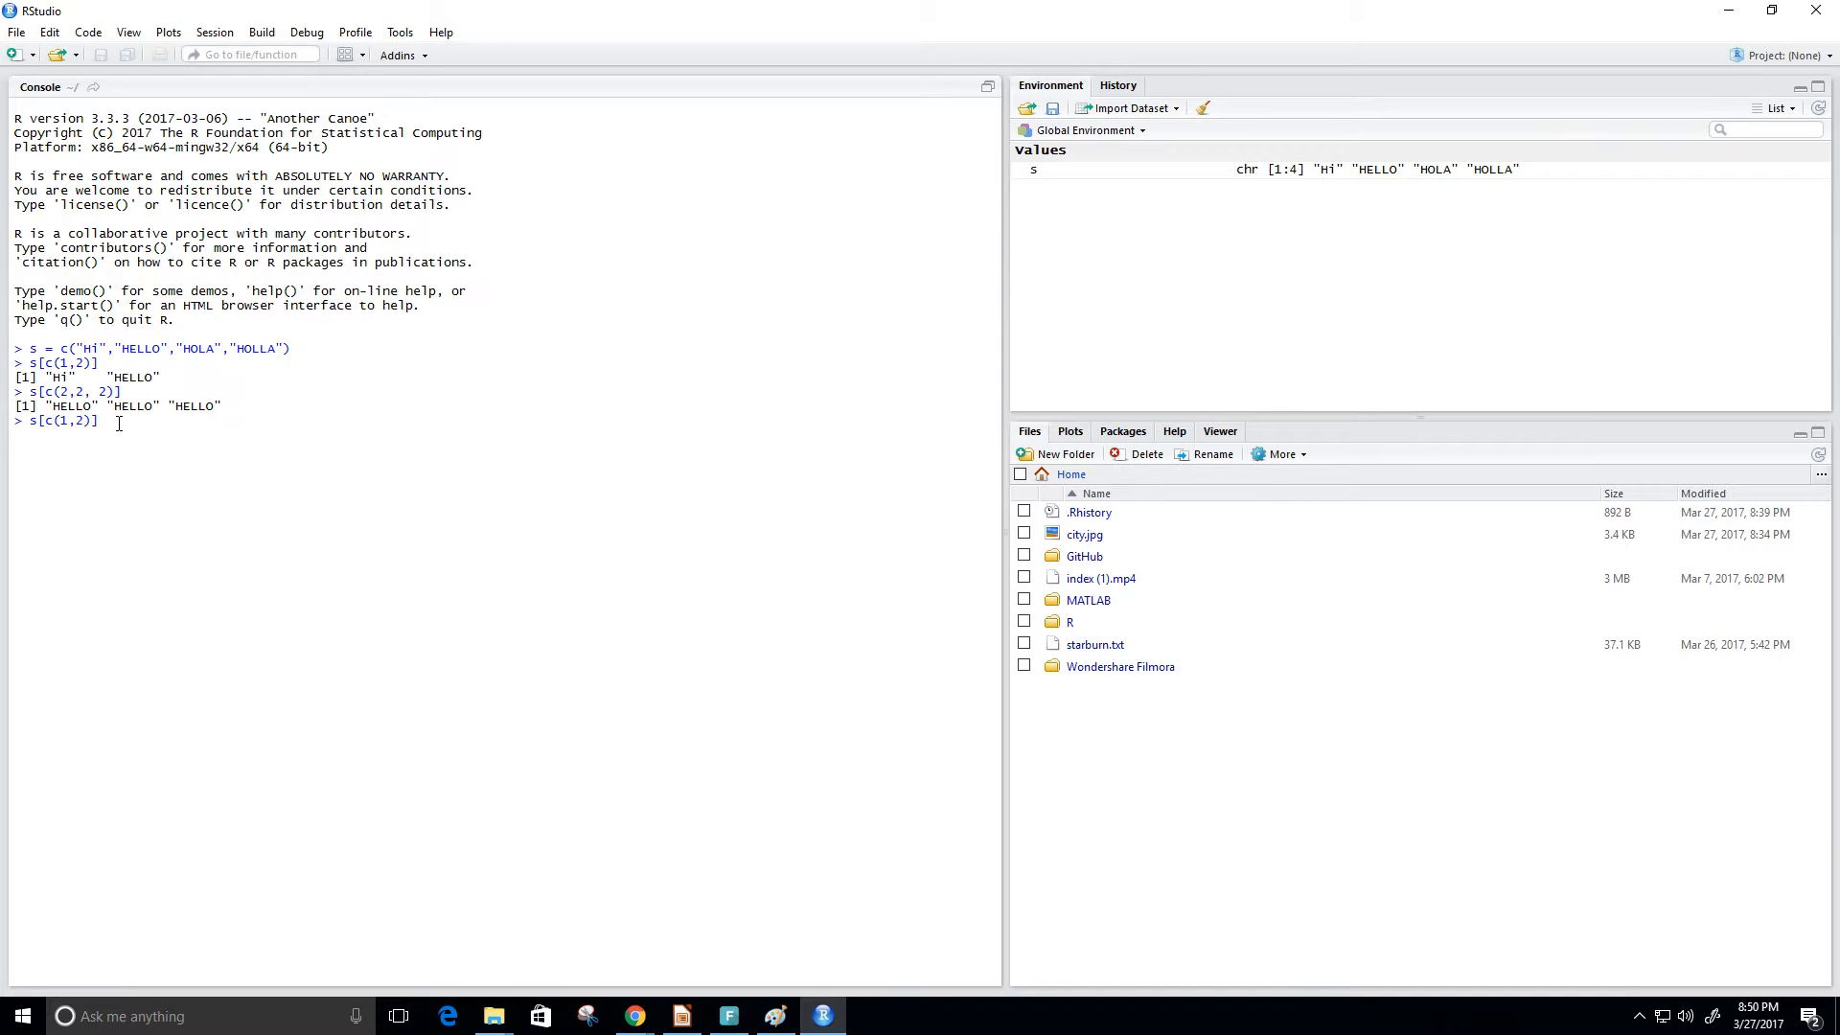
pyautogui.write('2')
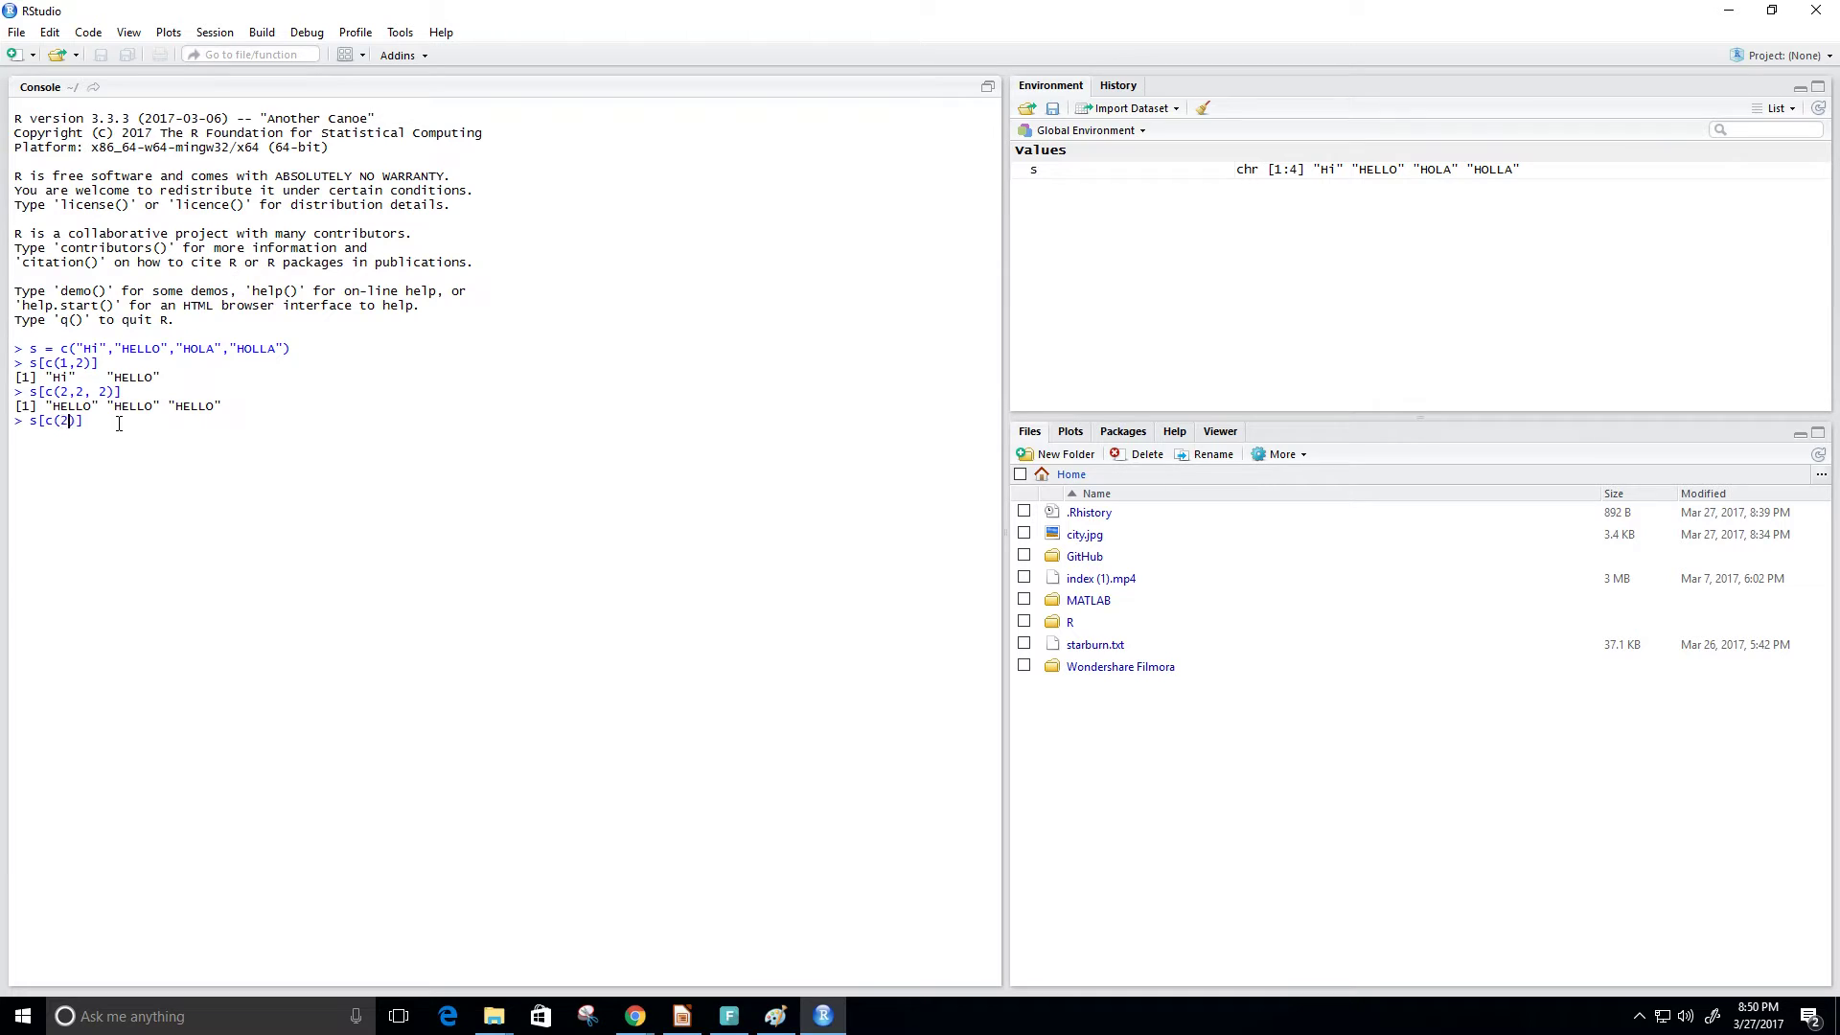
pyautogui.press('Return')
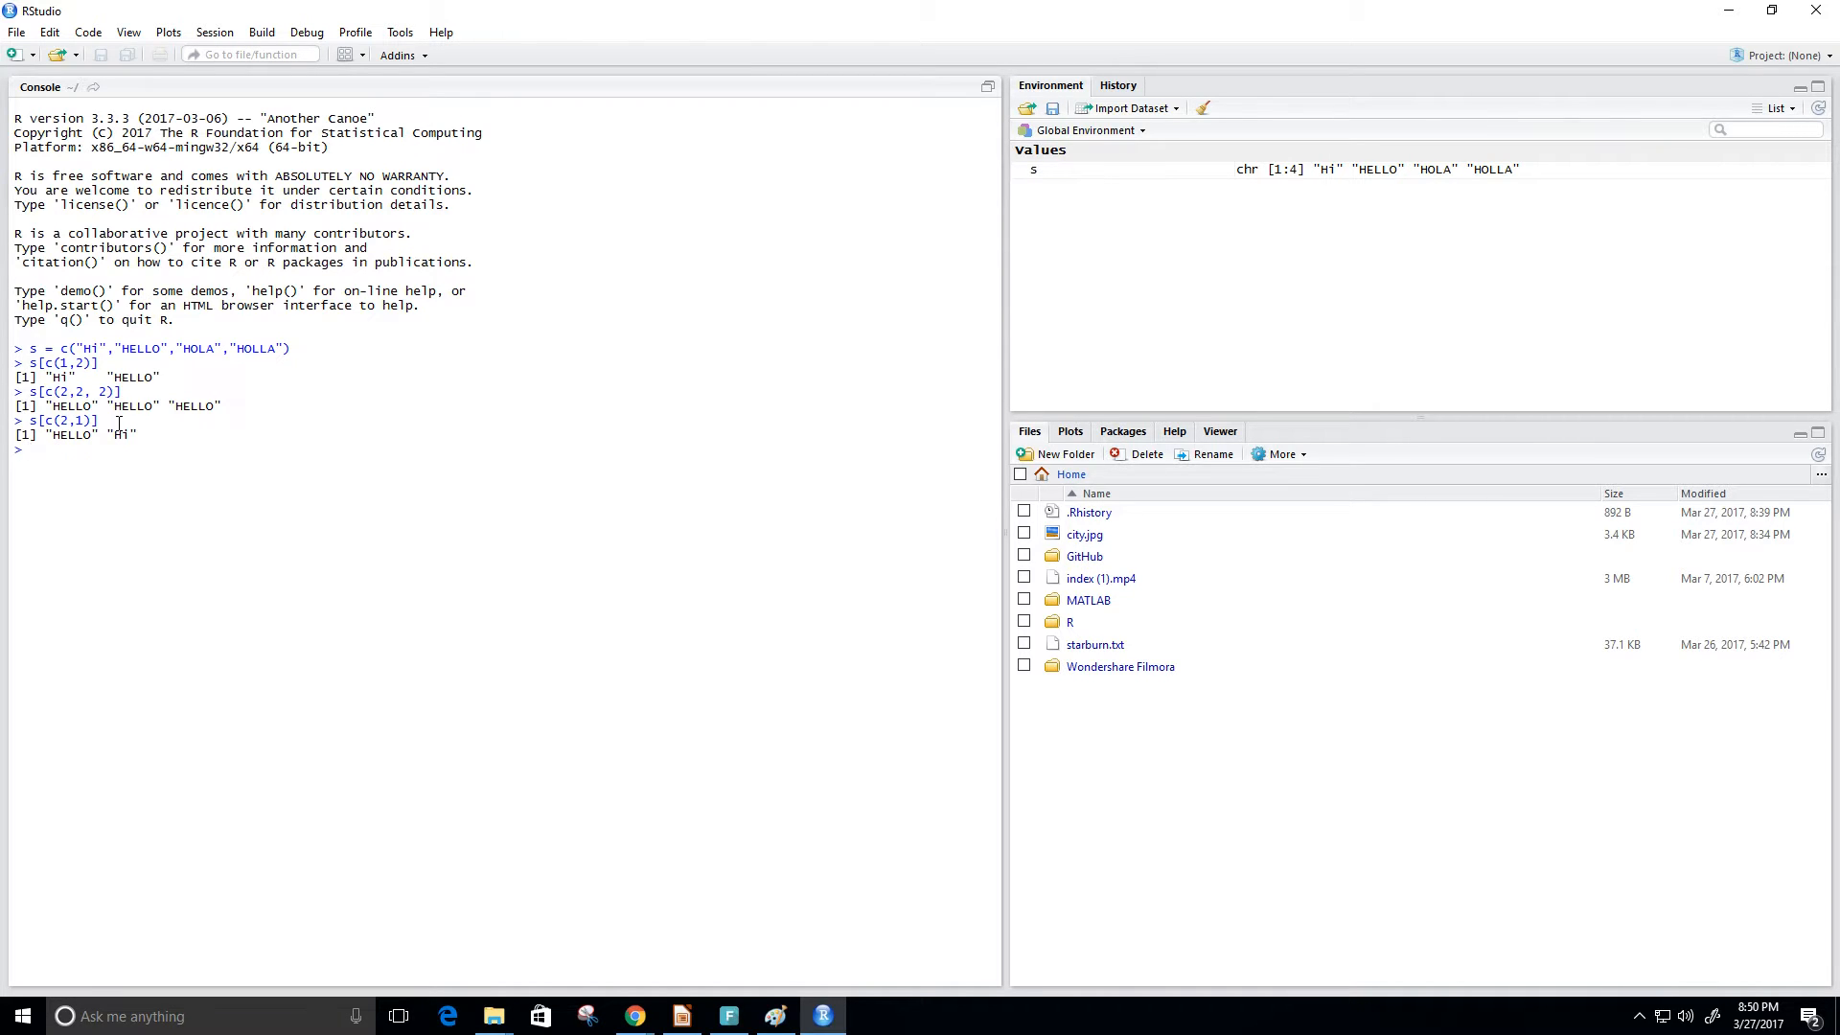
pyautogui.moveTo(559, 515)
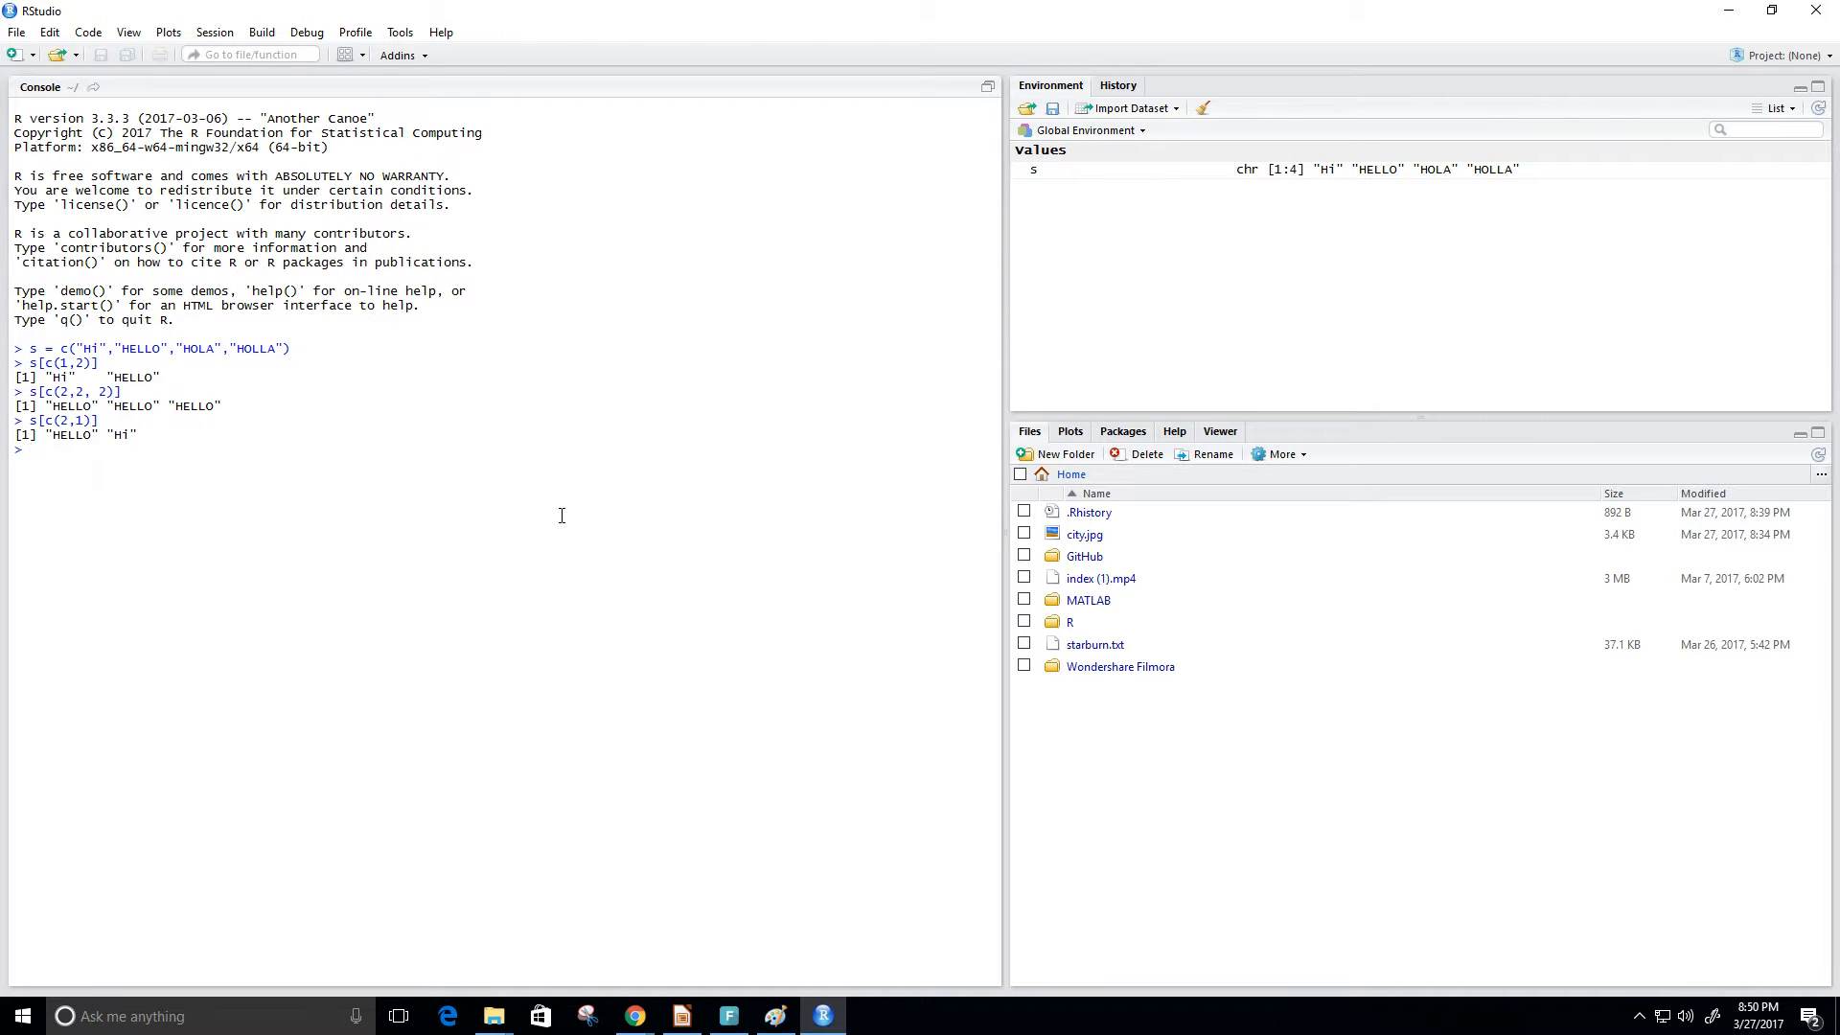
# Index s with c(2,1,3) to return "HELLO", "Hi" and "HOLA".
pyautogui.write('s[c(2,1)]')
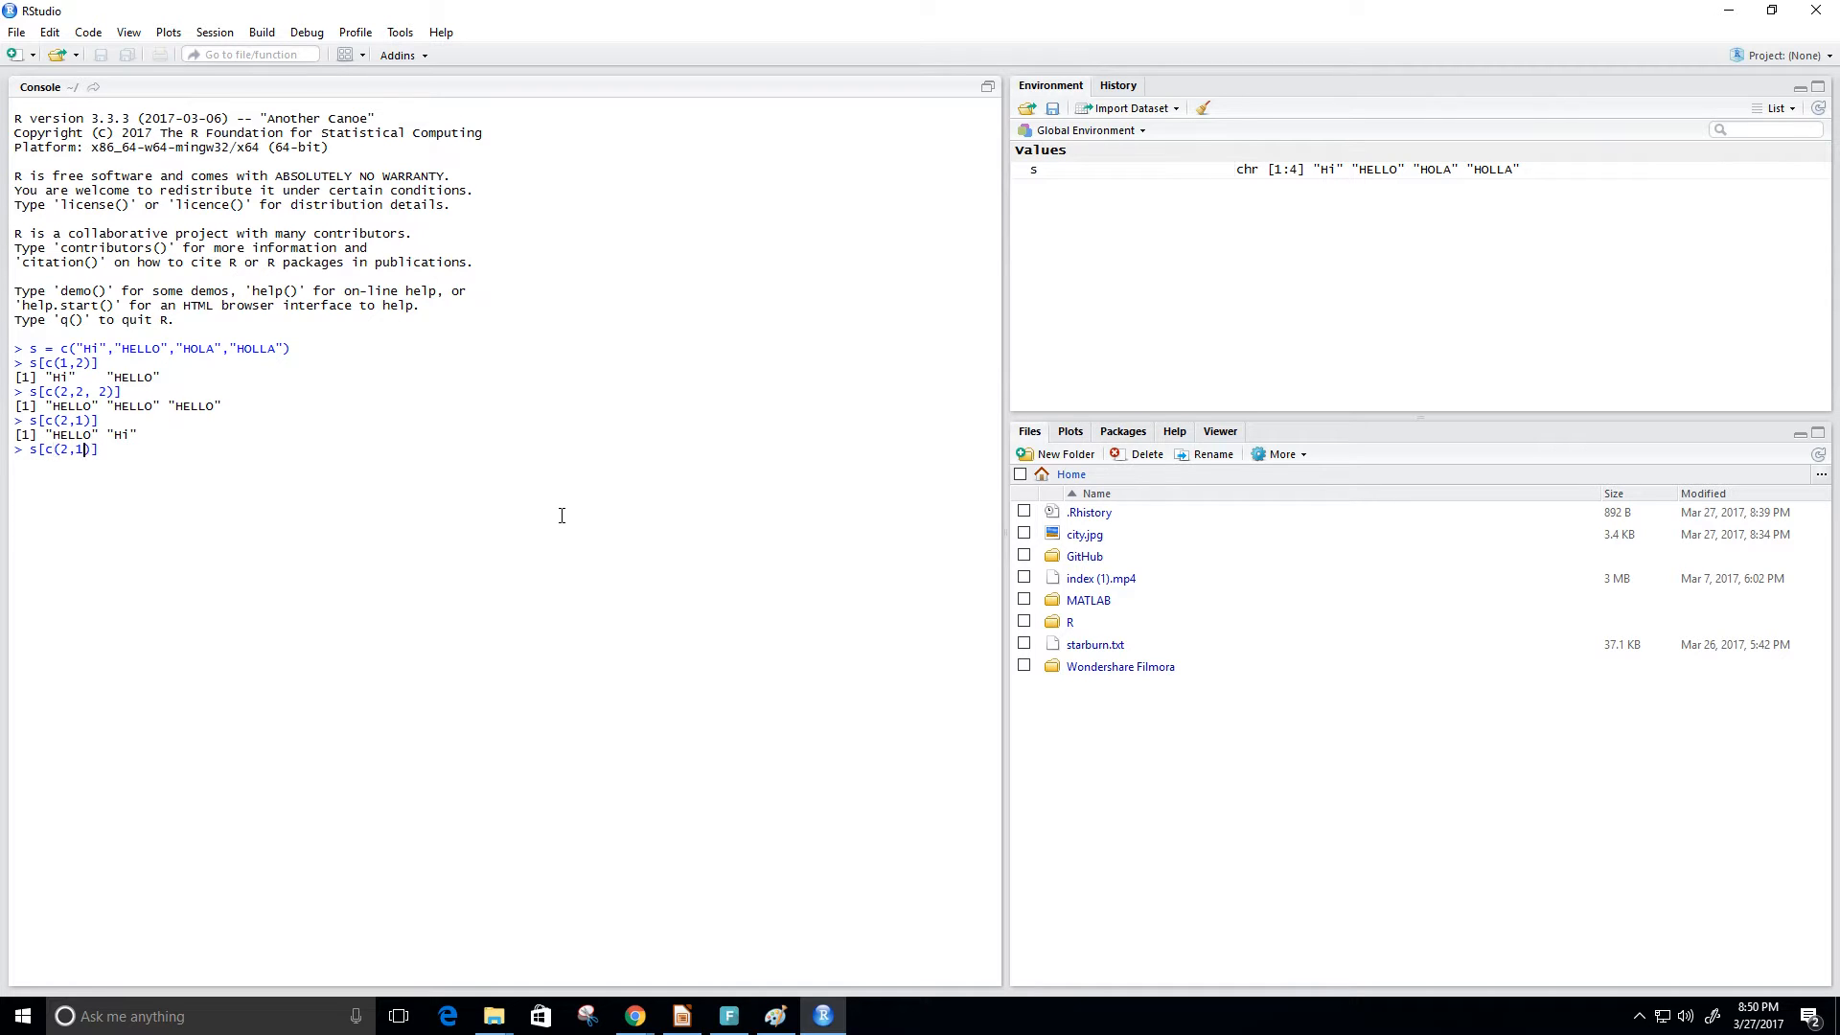
pyautogui.write('3')
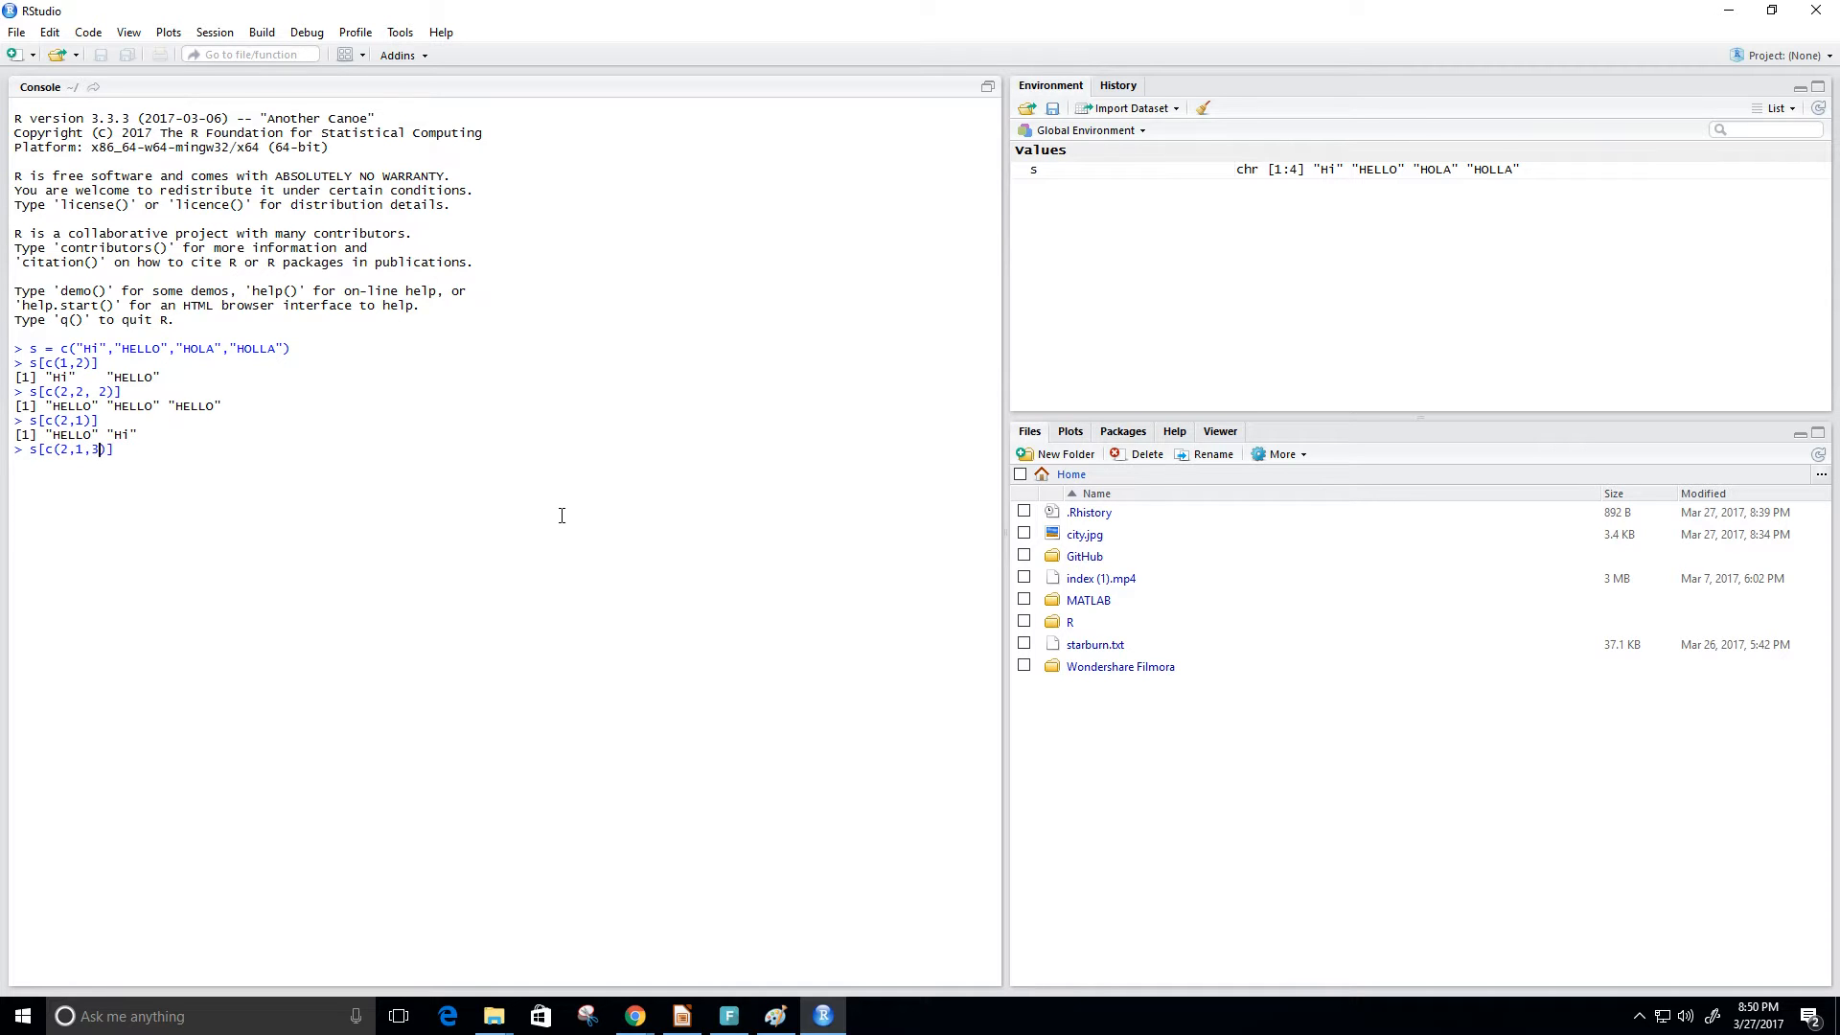
pyautogui.press('Return')
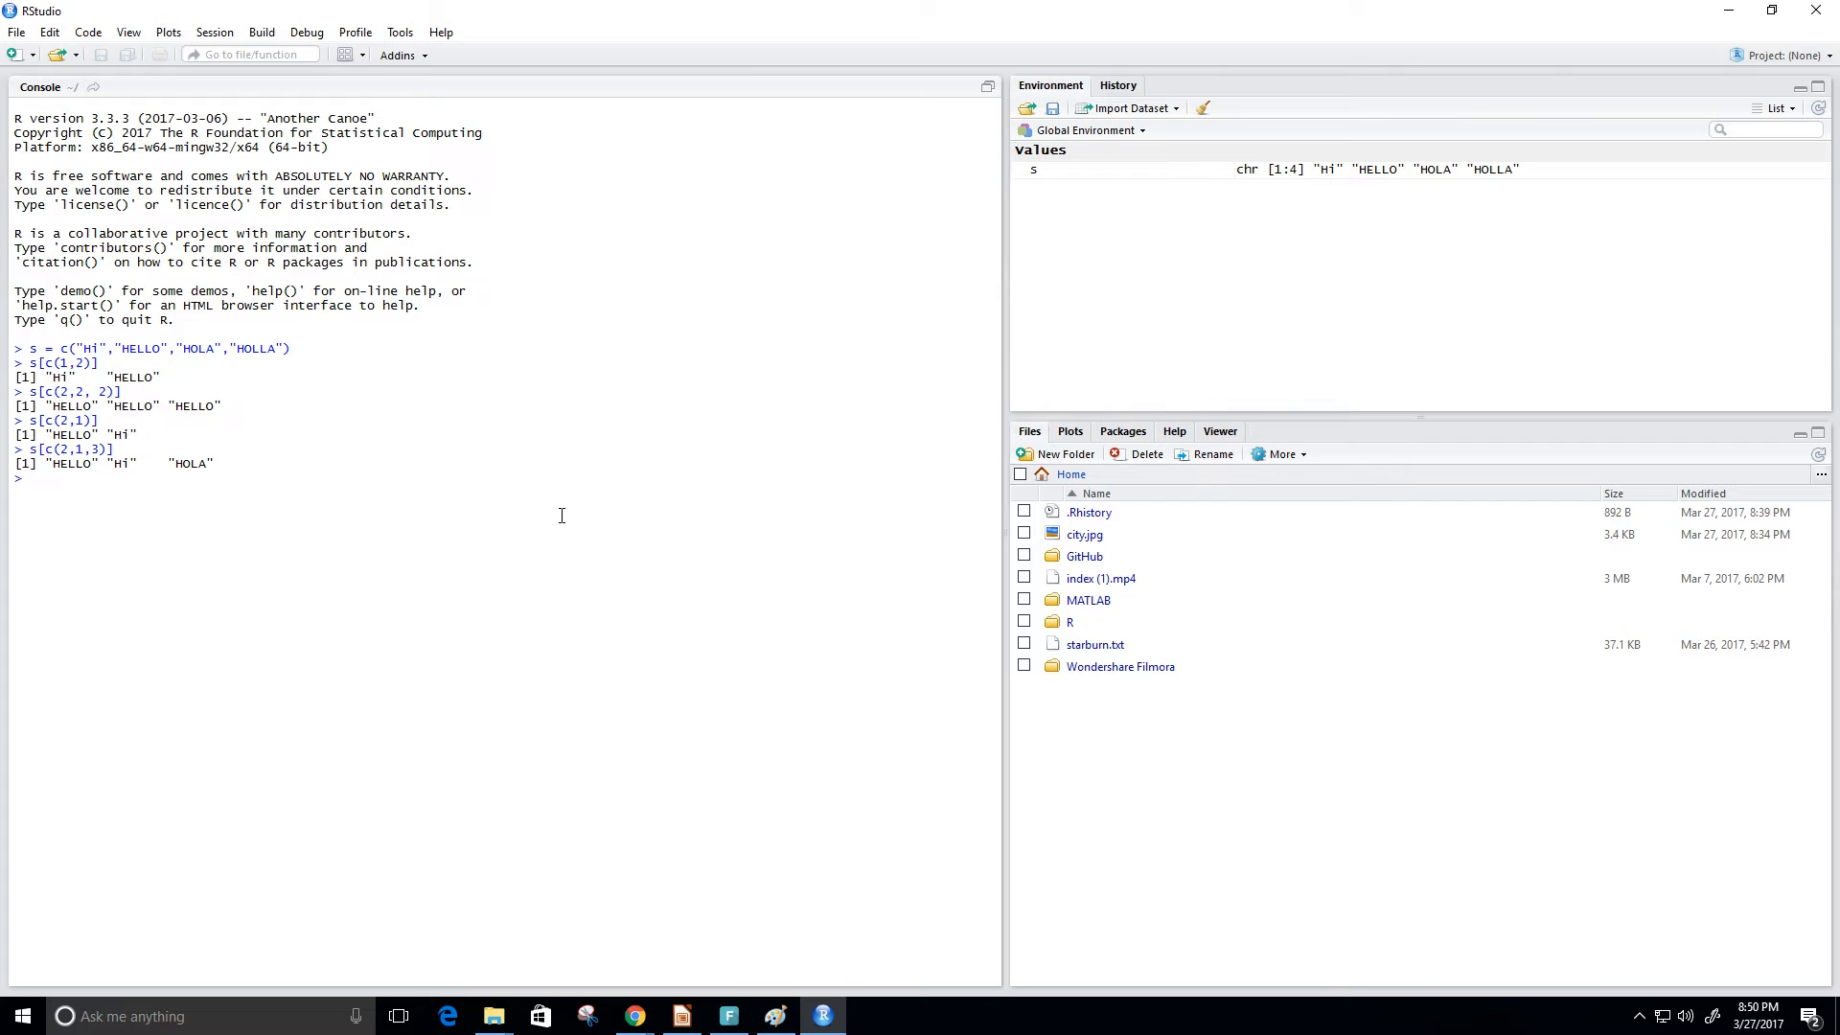
# Index s with the range 2:4 to return "HELLO", "HOLA" and "HOLLA", highlighting them in the definition.
pyautogui.write('s[]')
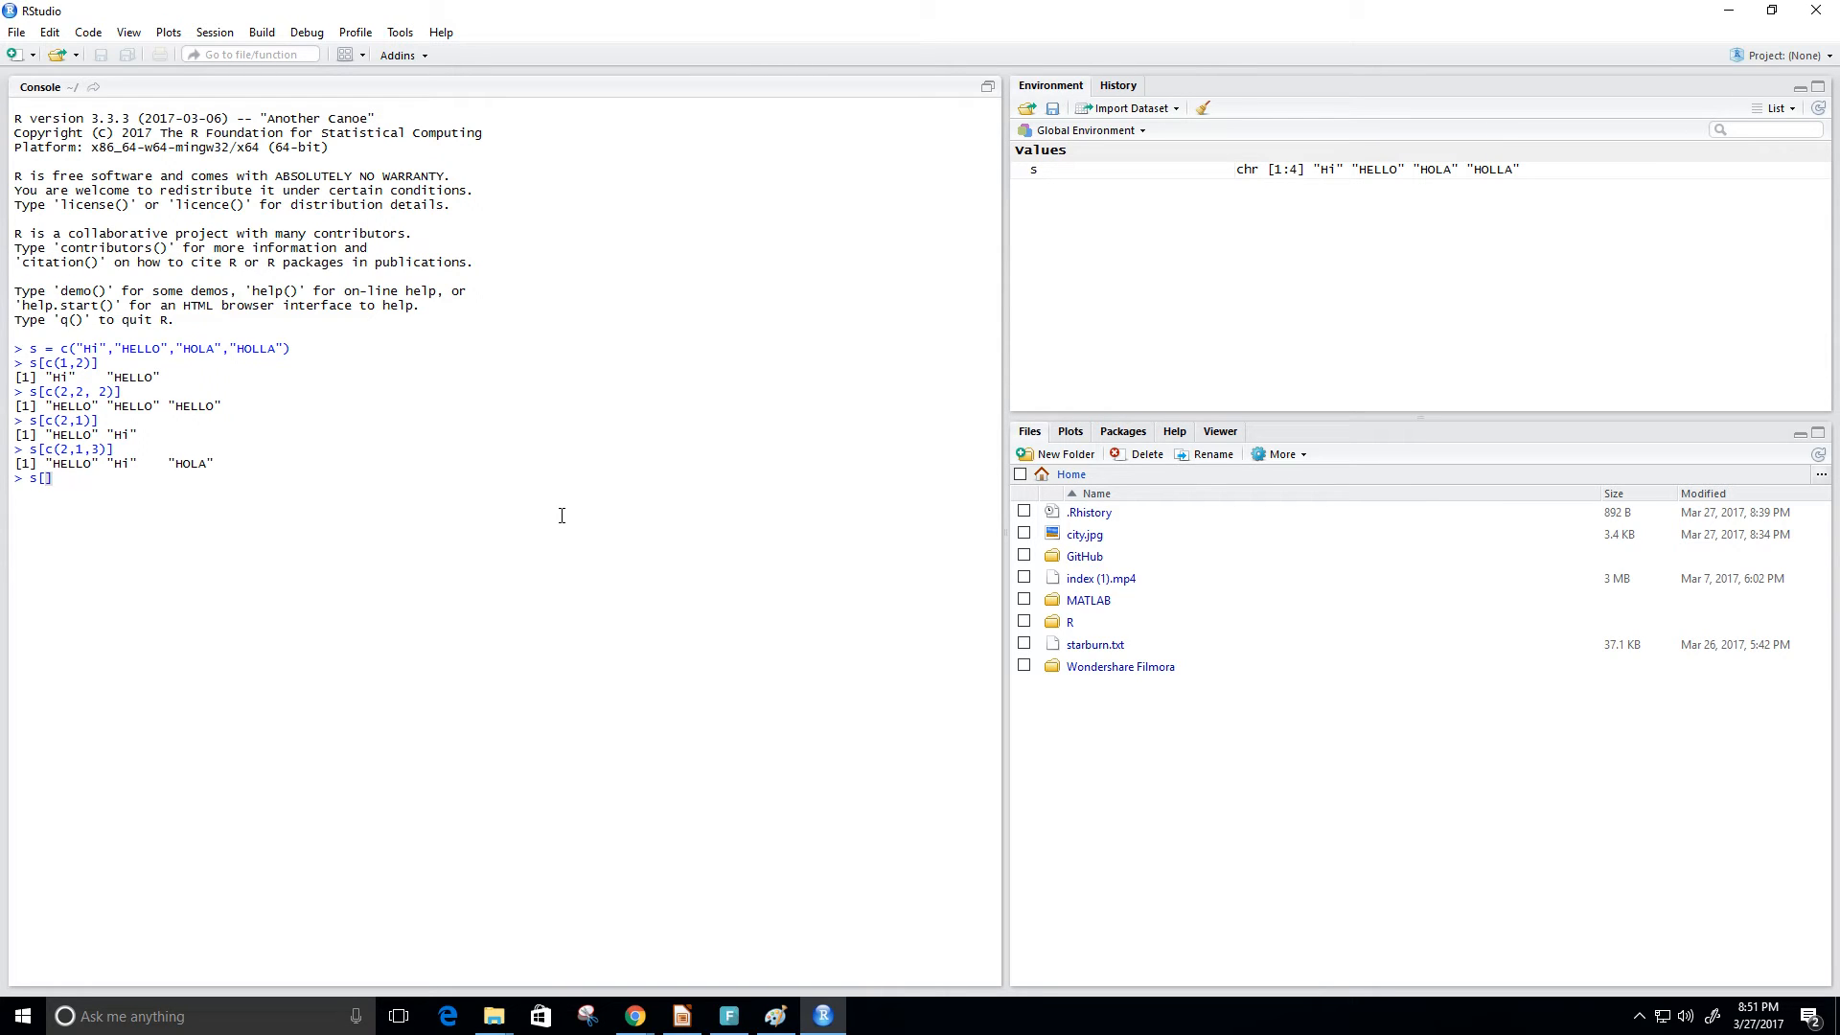
pyautogui.write('2')
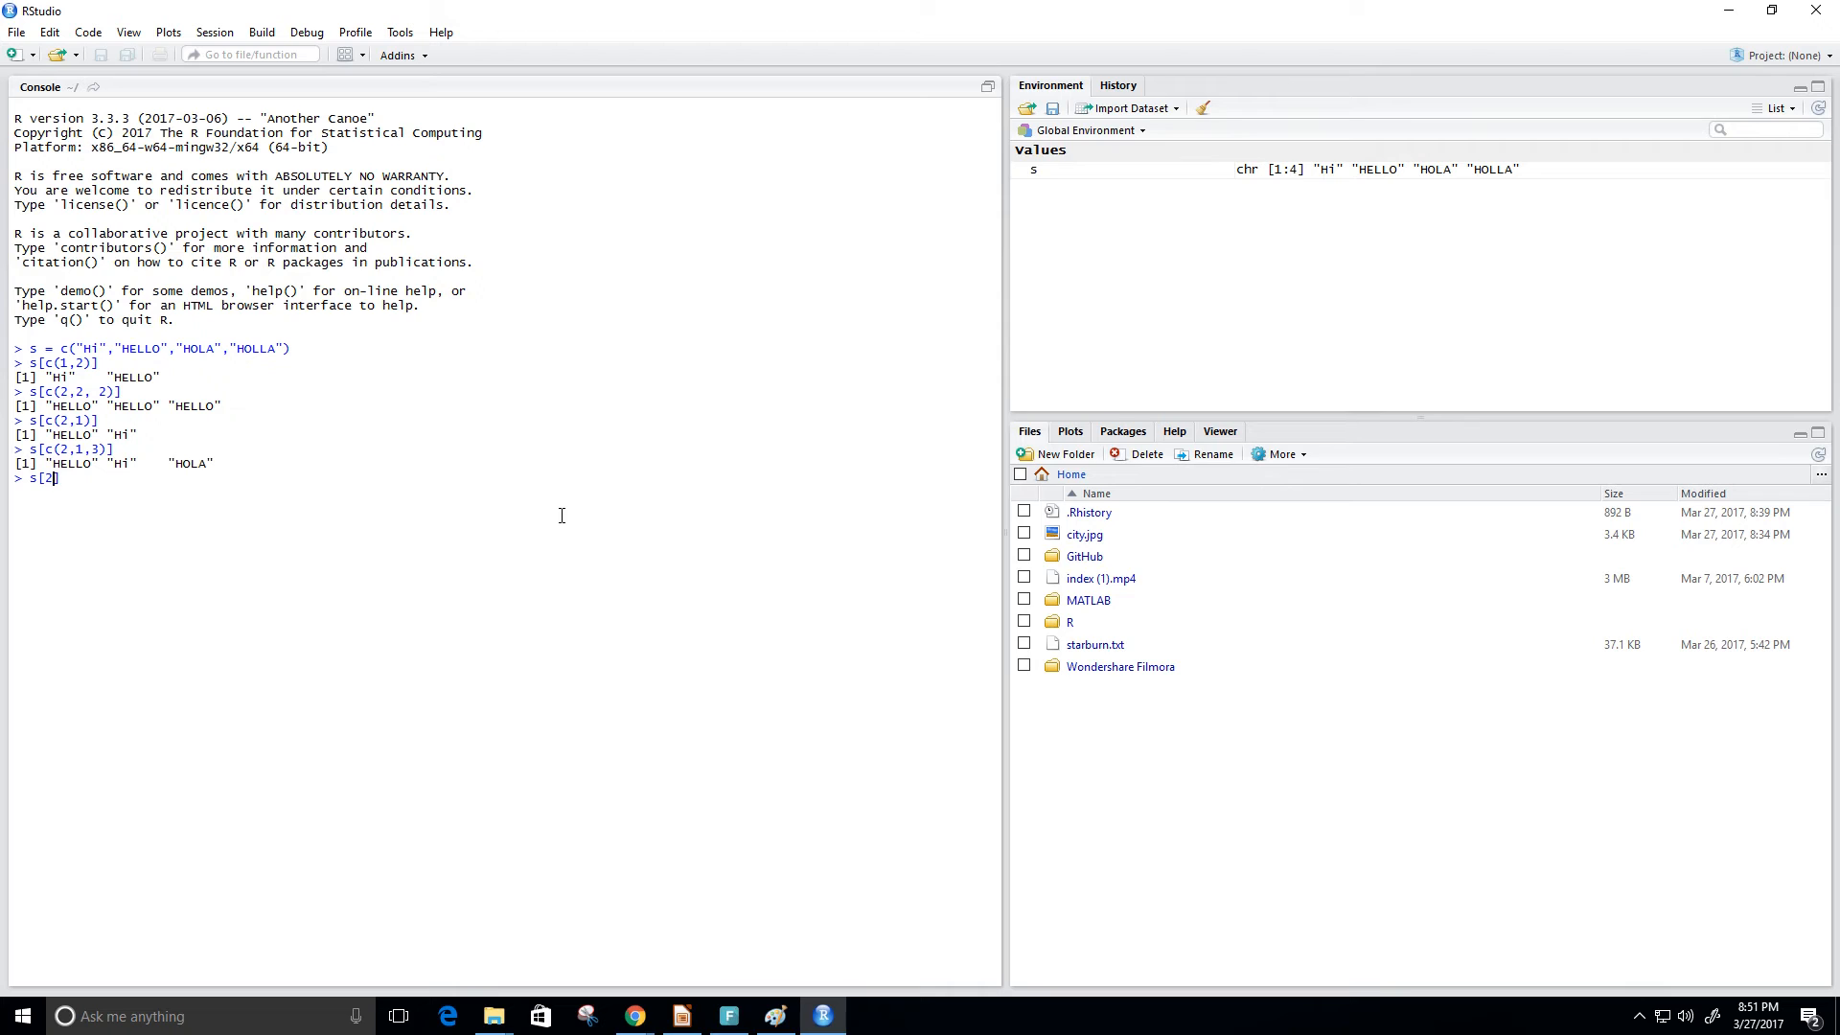
pyautogui.press('Return')
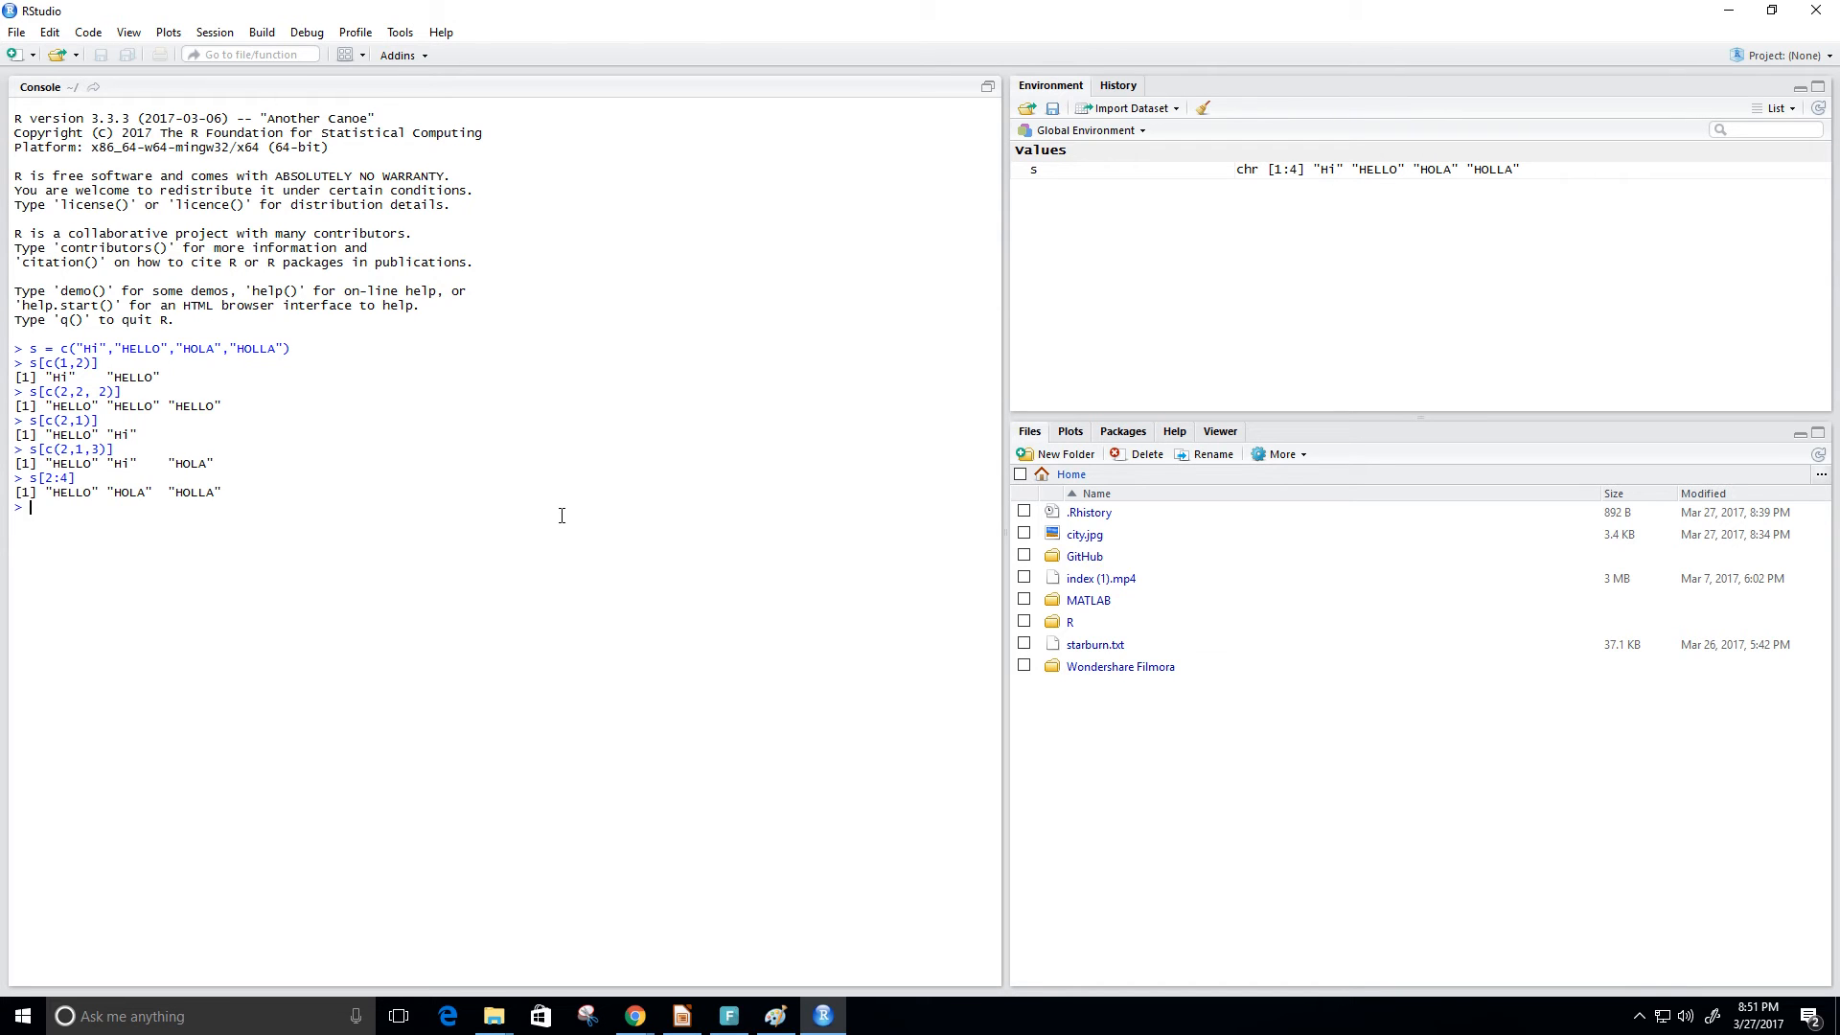
pyautogui.doubleClick(138, 346)
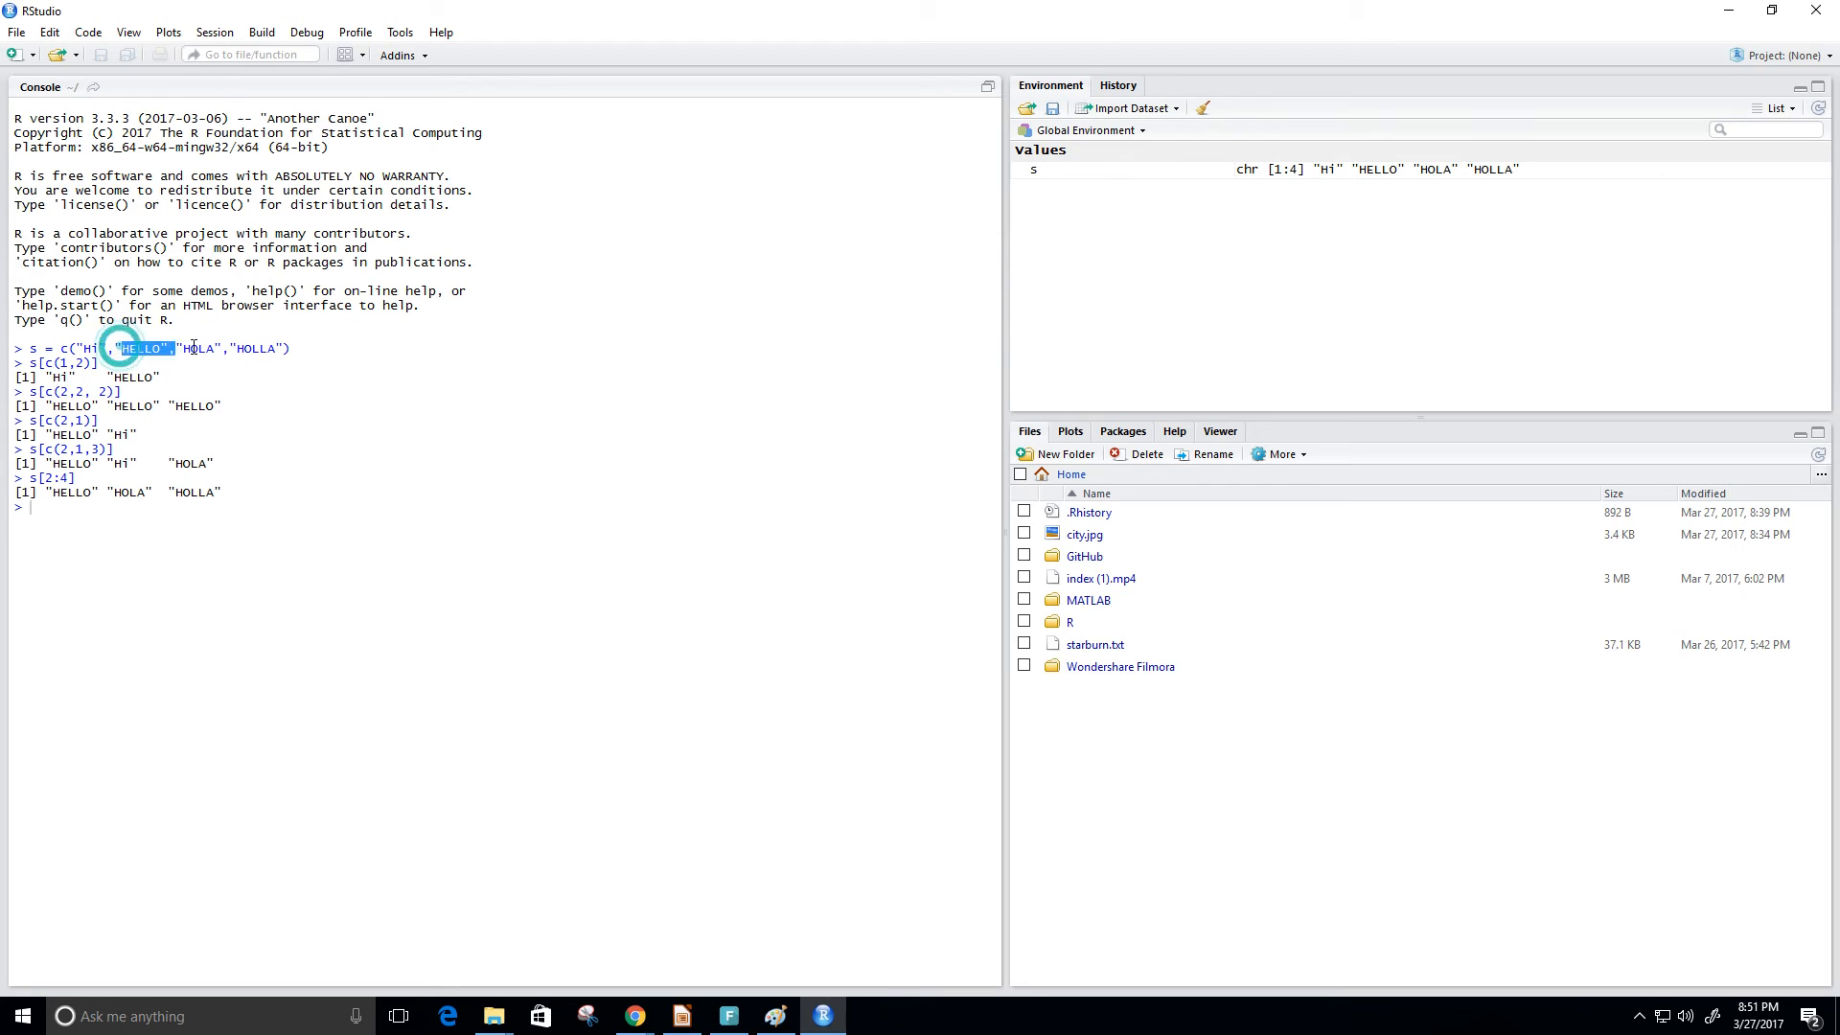
pyautogui.moveTo(115, 347); pyautogui.dragTo(287, 347)
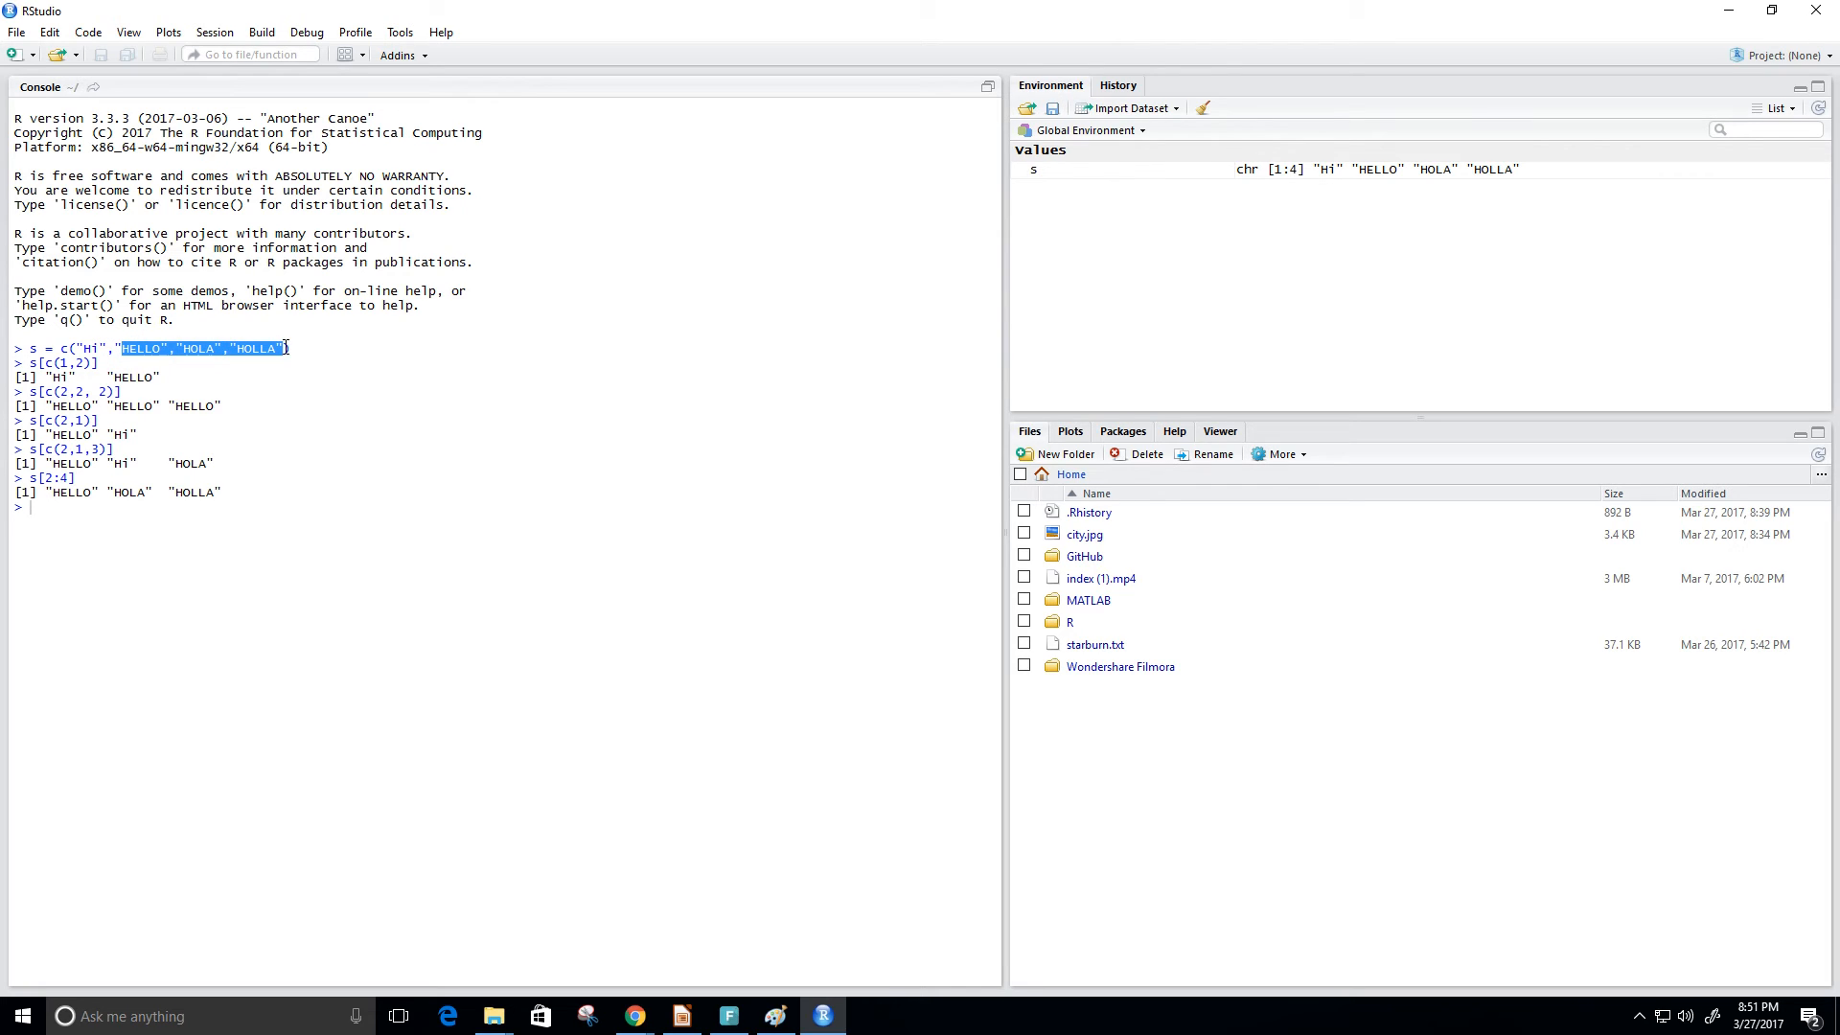